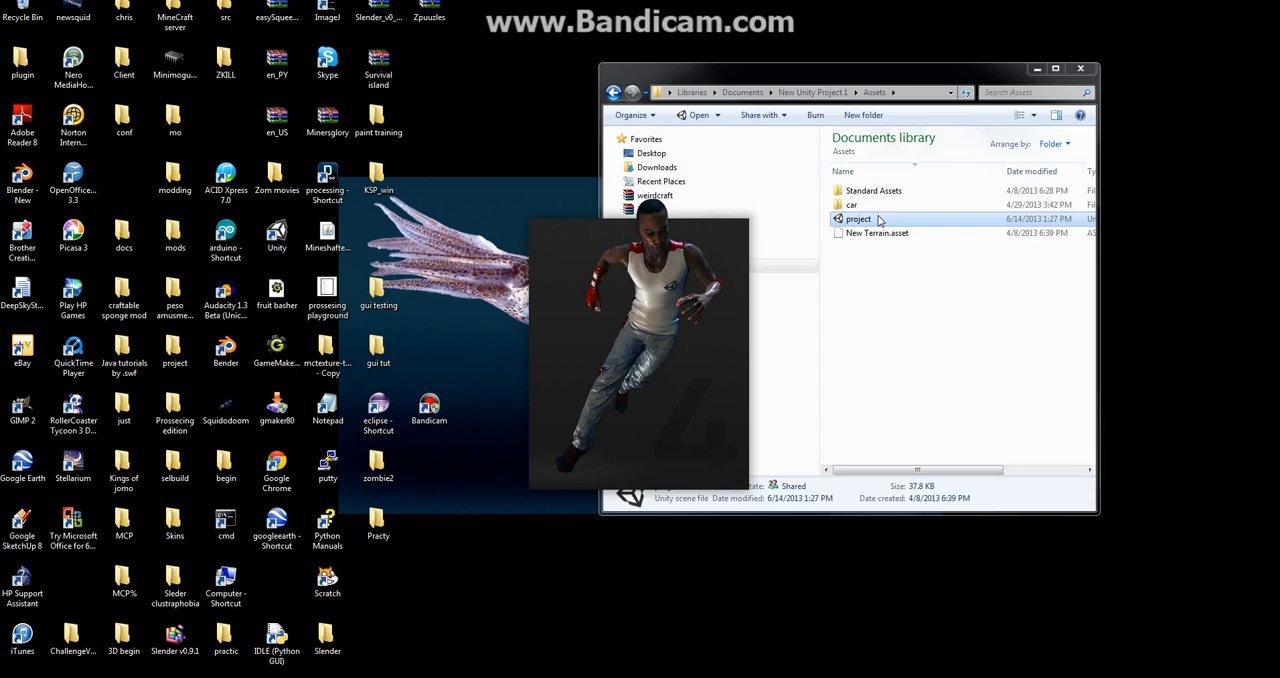
- Launch the 'project' scene file from the Assets folder into Unity
double_click(858, 220)
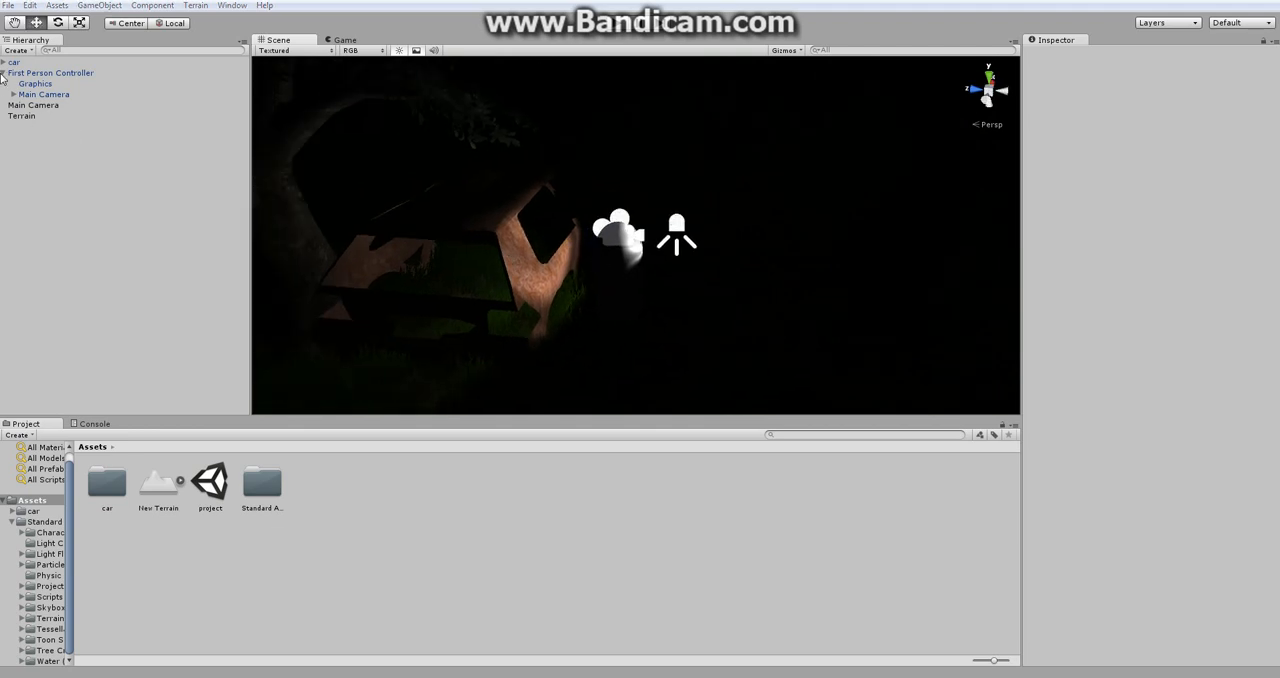
click(4, 72)
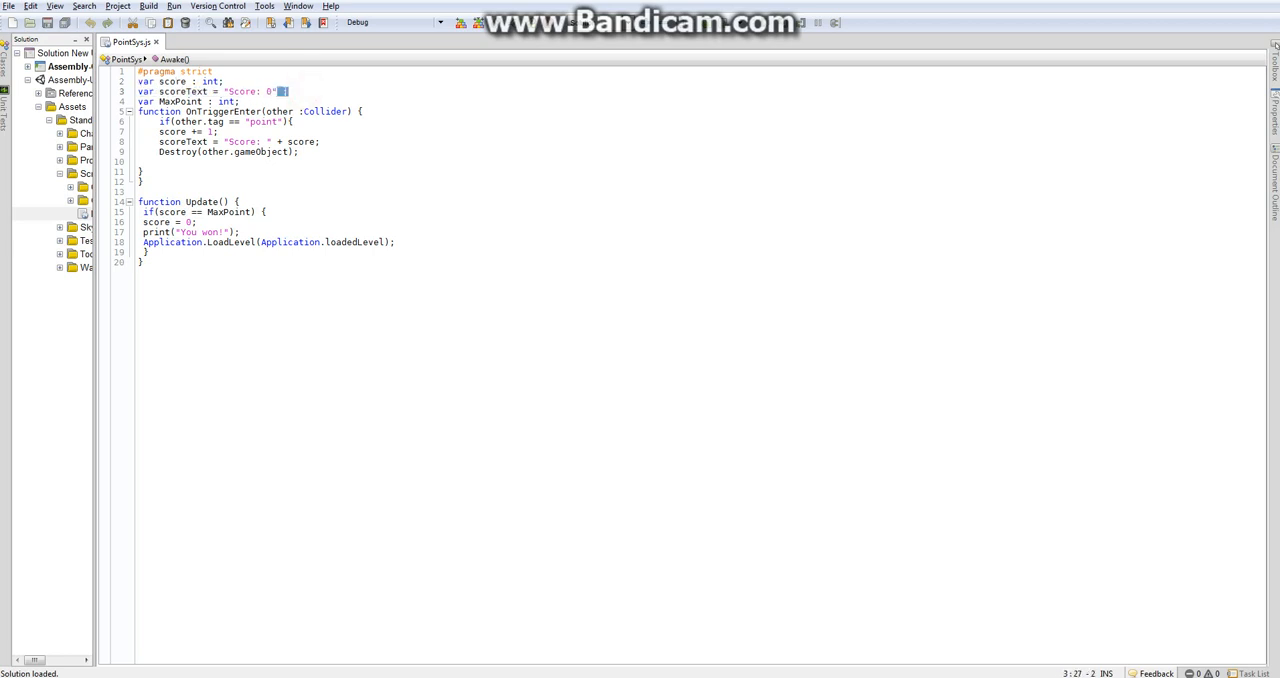
- Terminate the scoreText declaration with ';' and review the Update function before returning to Unity
text(;)
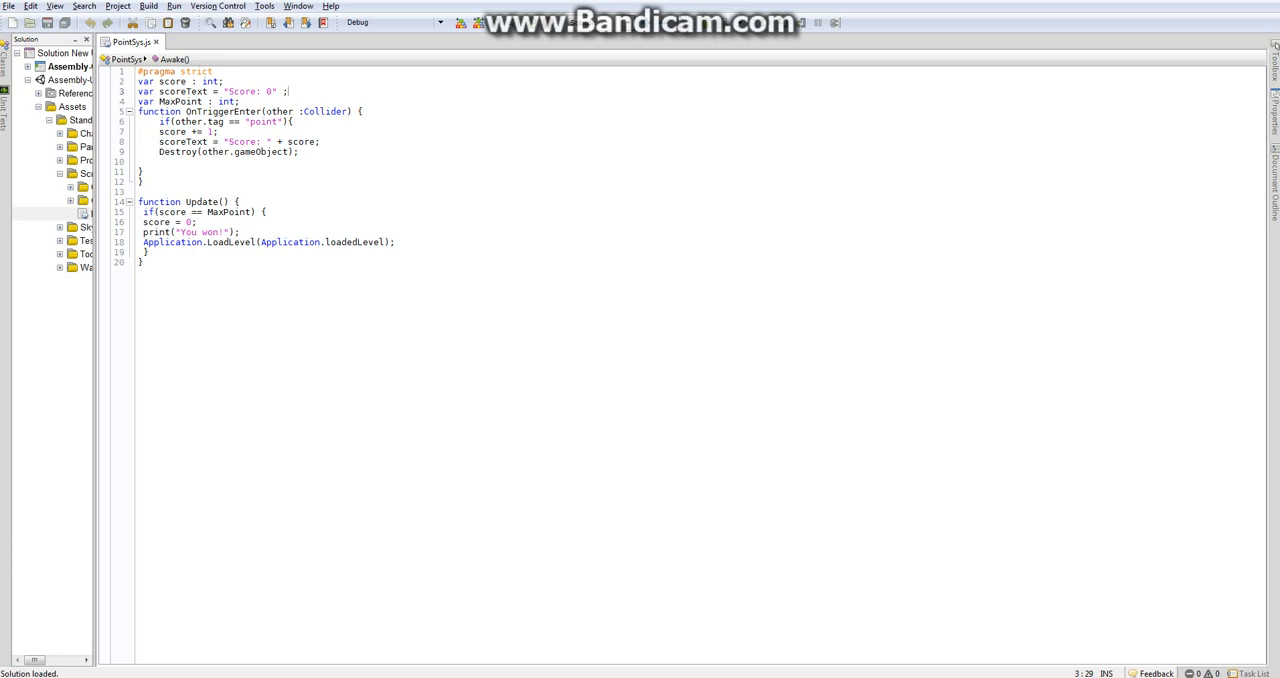
click(262, 96)
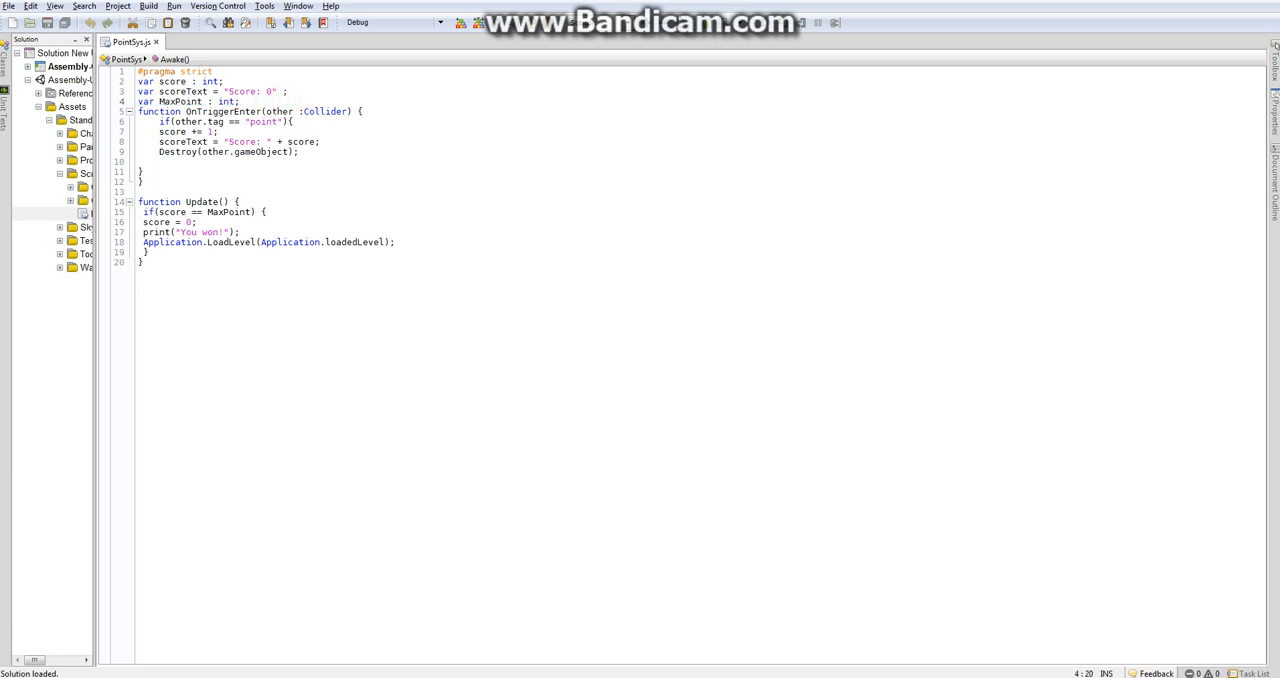
drag(138, 112, 142, 172)
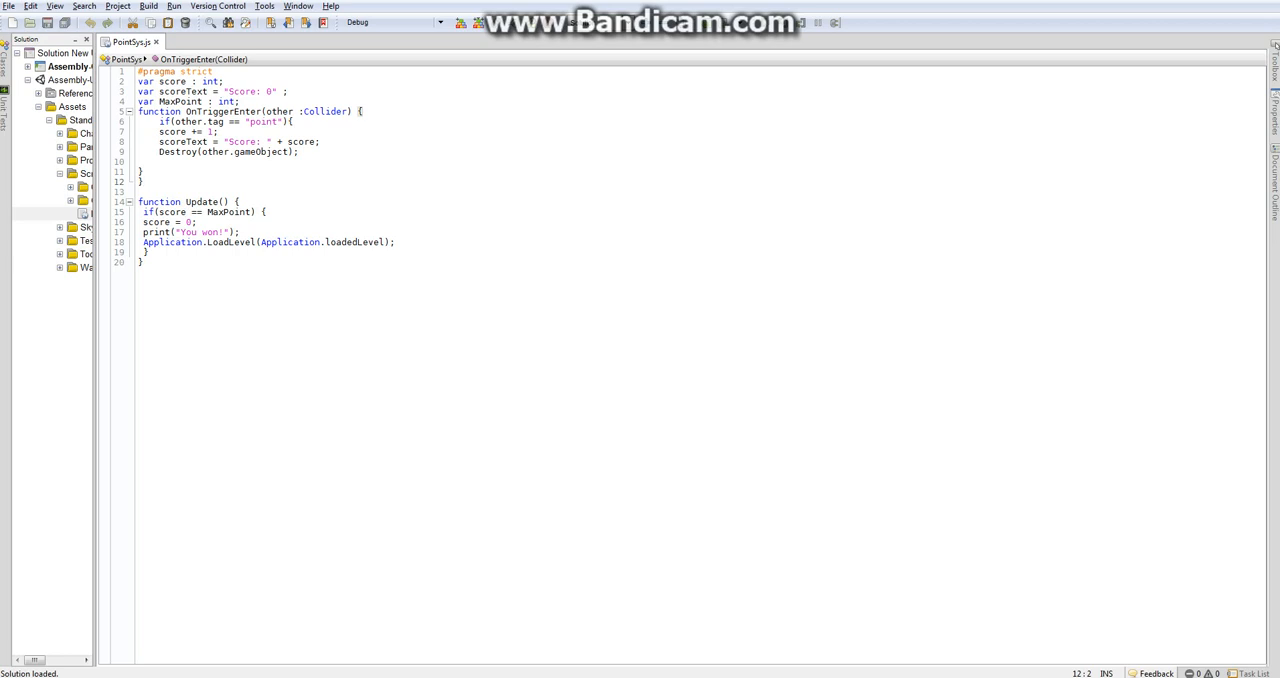
click(144, 180)
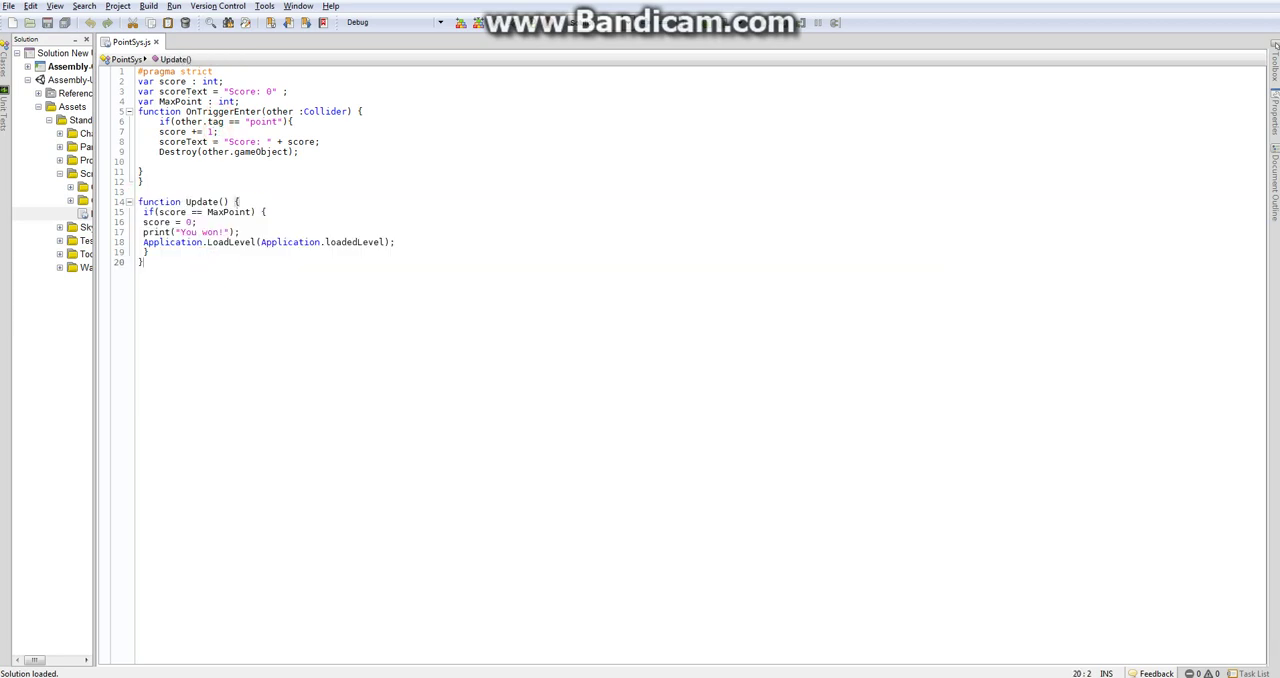
drag(140, 200, 144, 260)
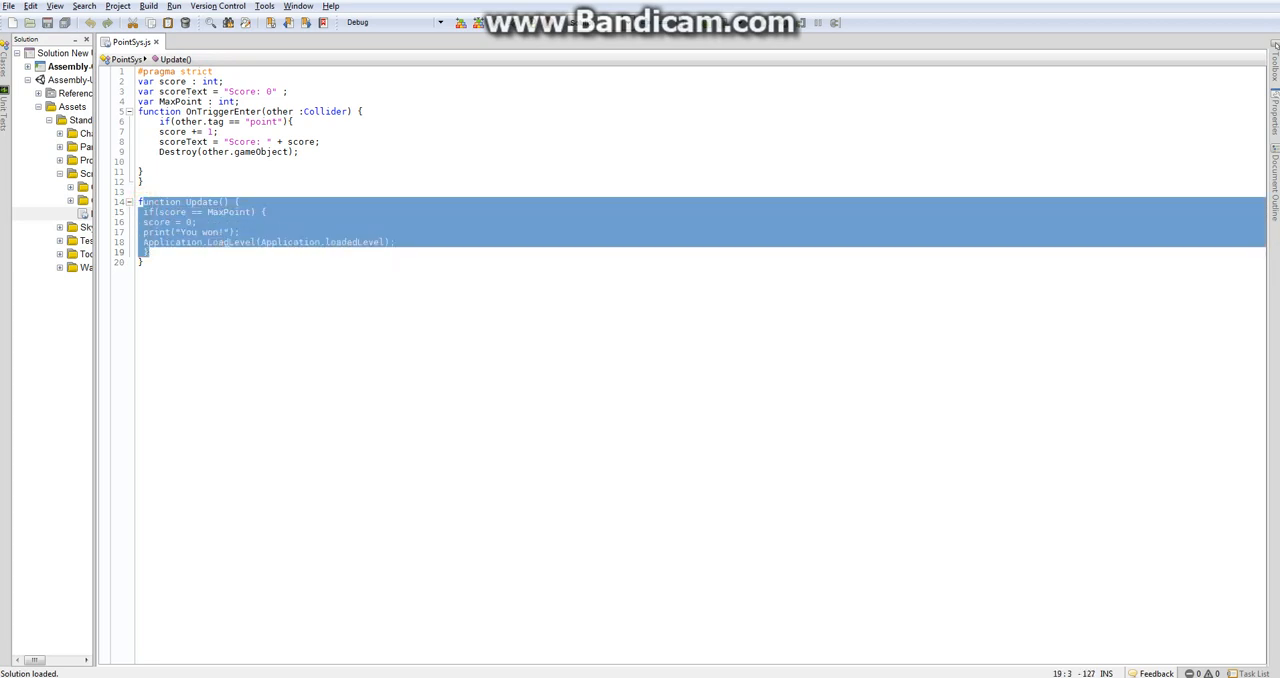
click(164, 230)
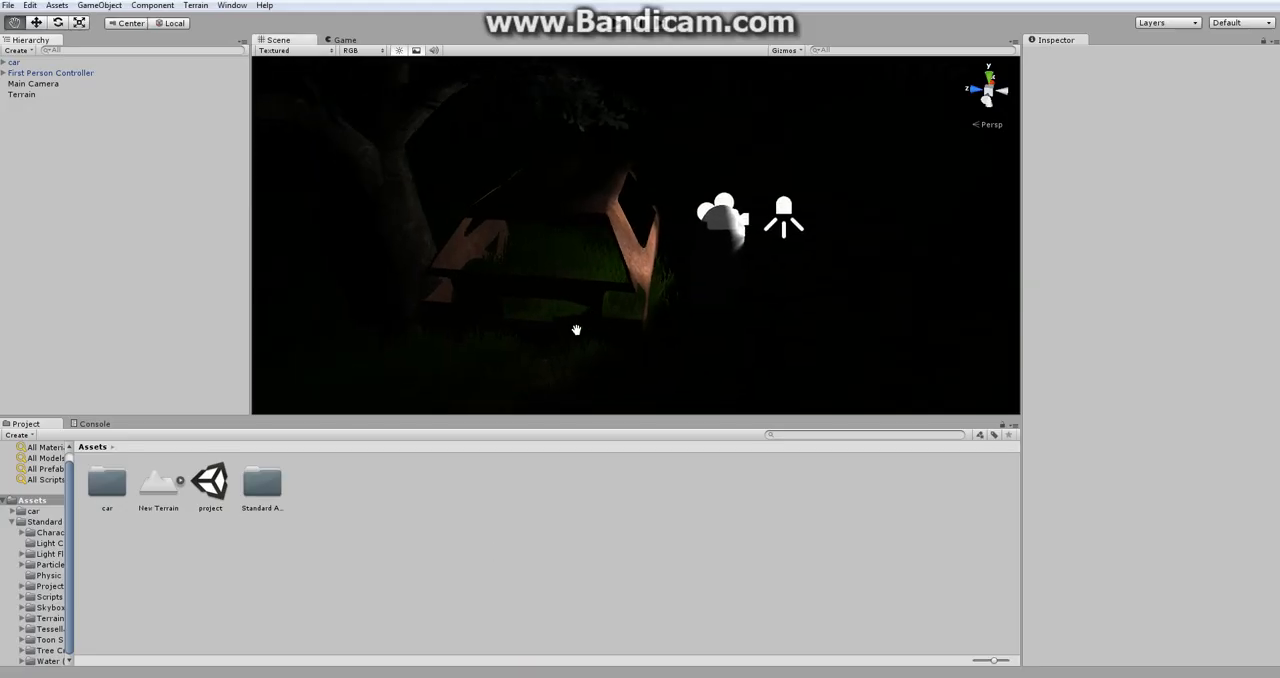
mouse_move(648, 264)
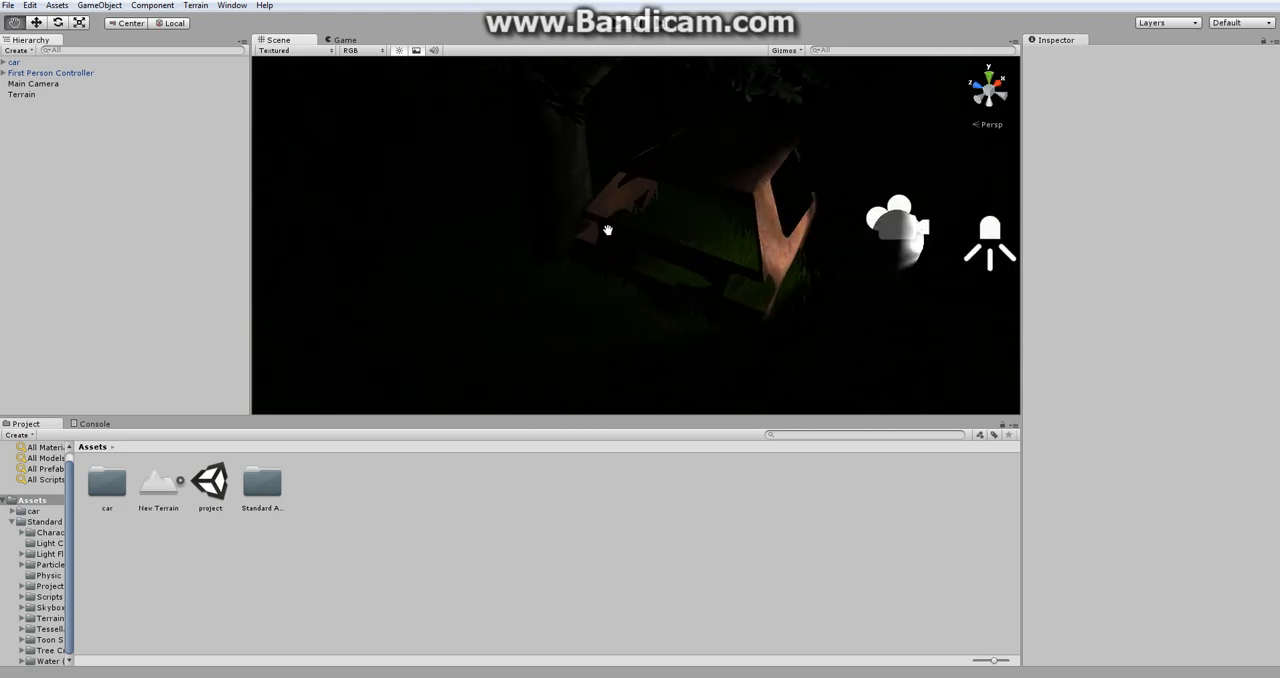
- Create a Sphere via GameObject > Create Other and move it away from the building
click(100, 6)
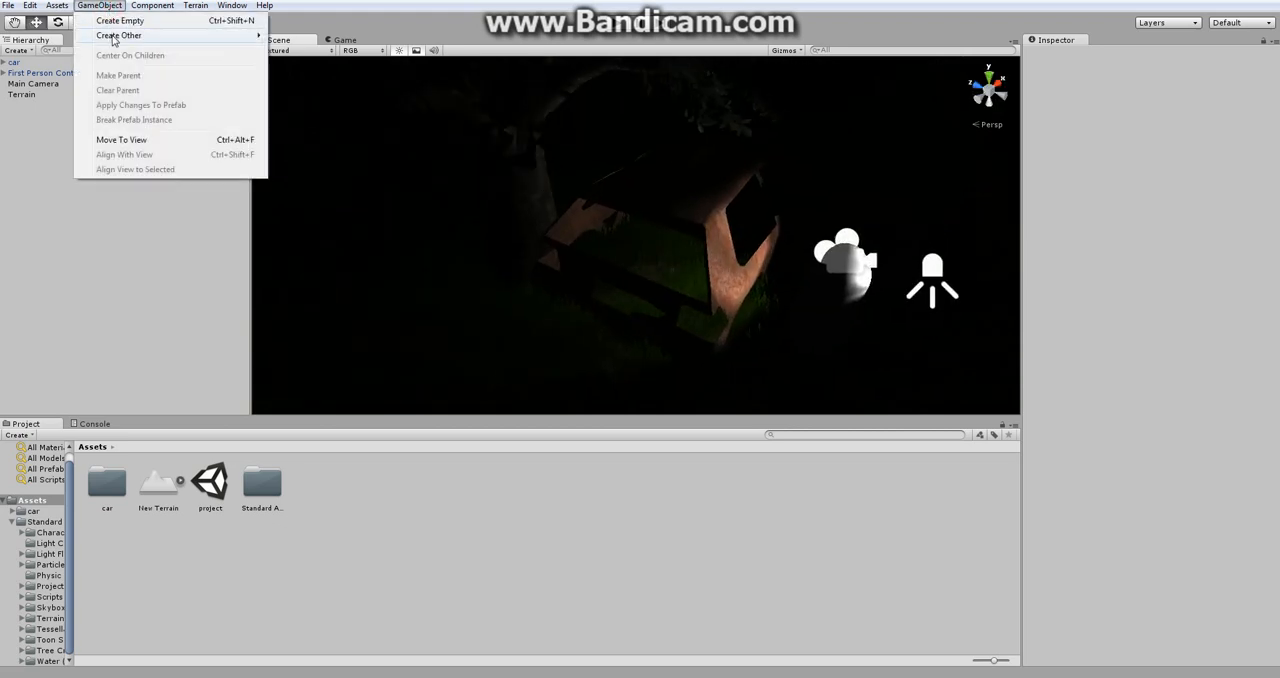
click(120, 36)
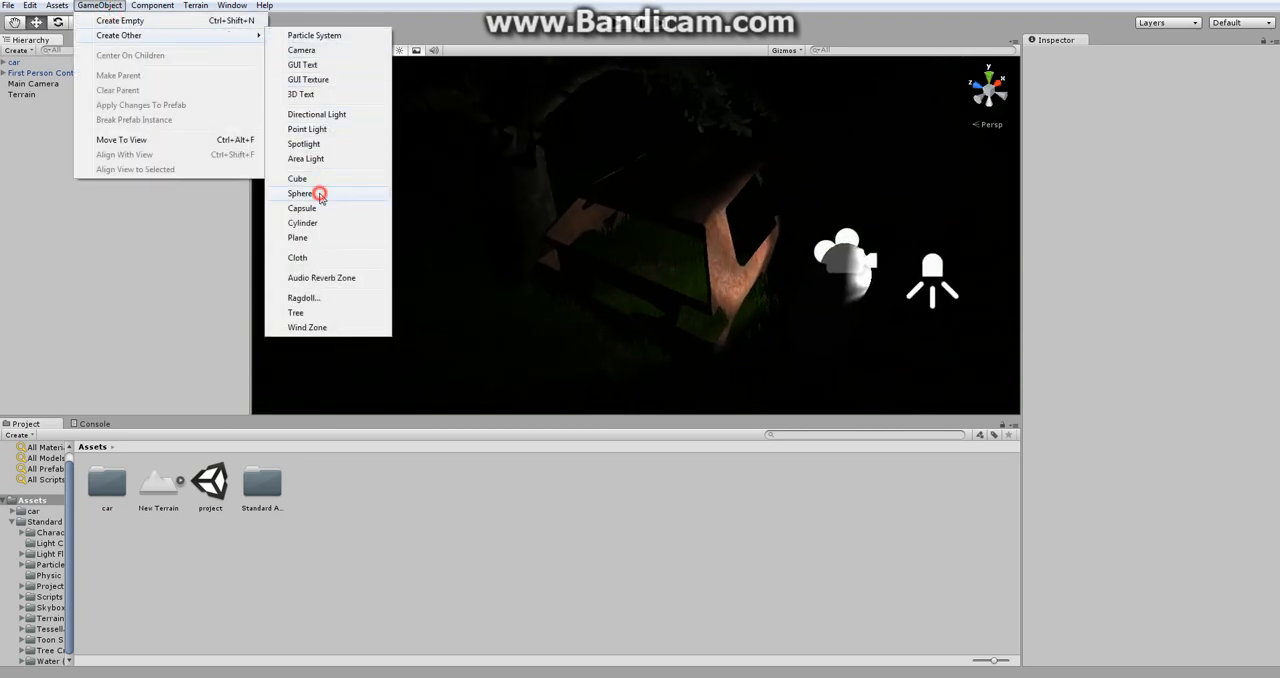
click(300, 192)
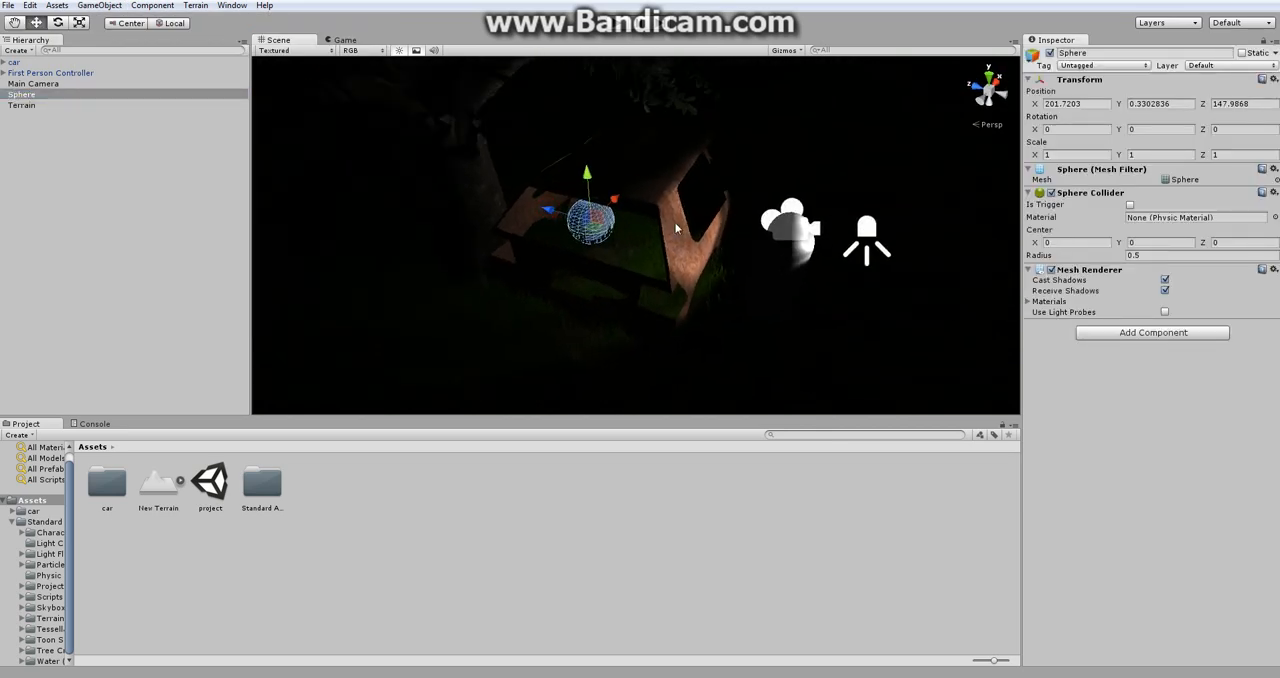
drag(590, 214, 790, 260)
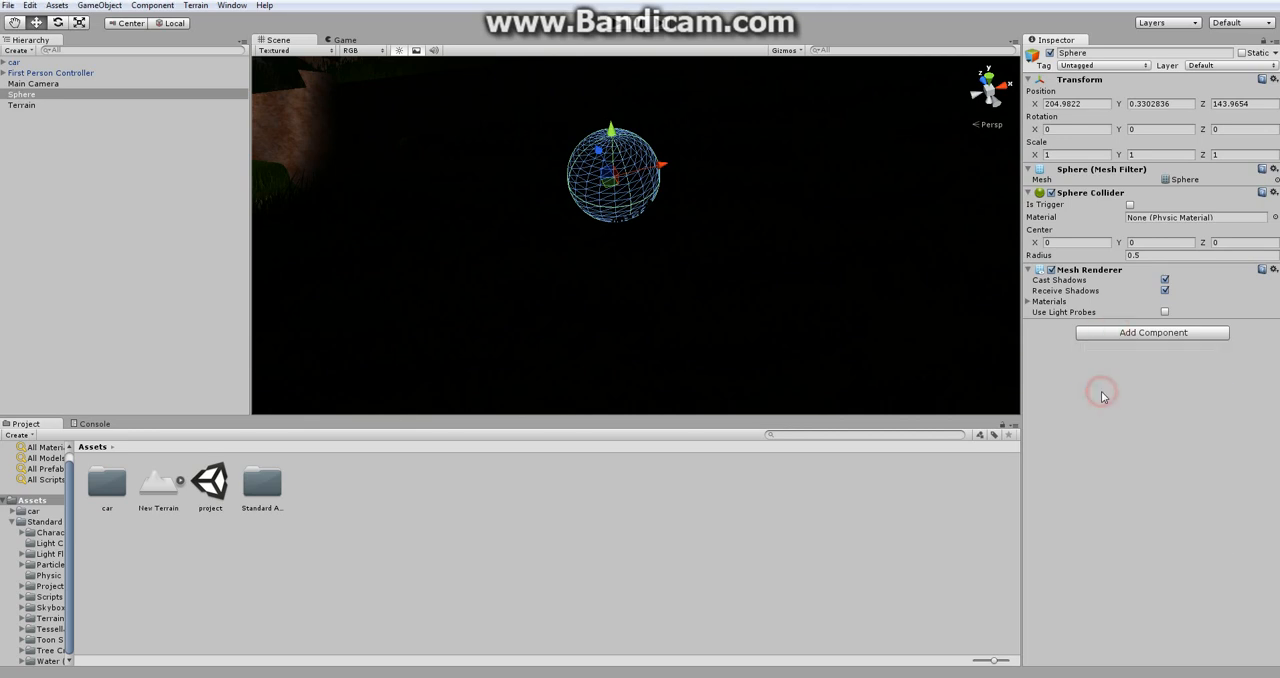
- Add a Halo component to the sphere and set its colour to yellow
click(1152, 332)
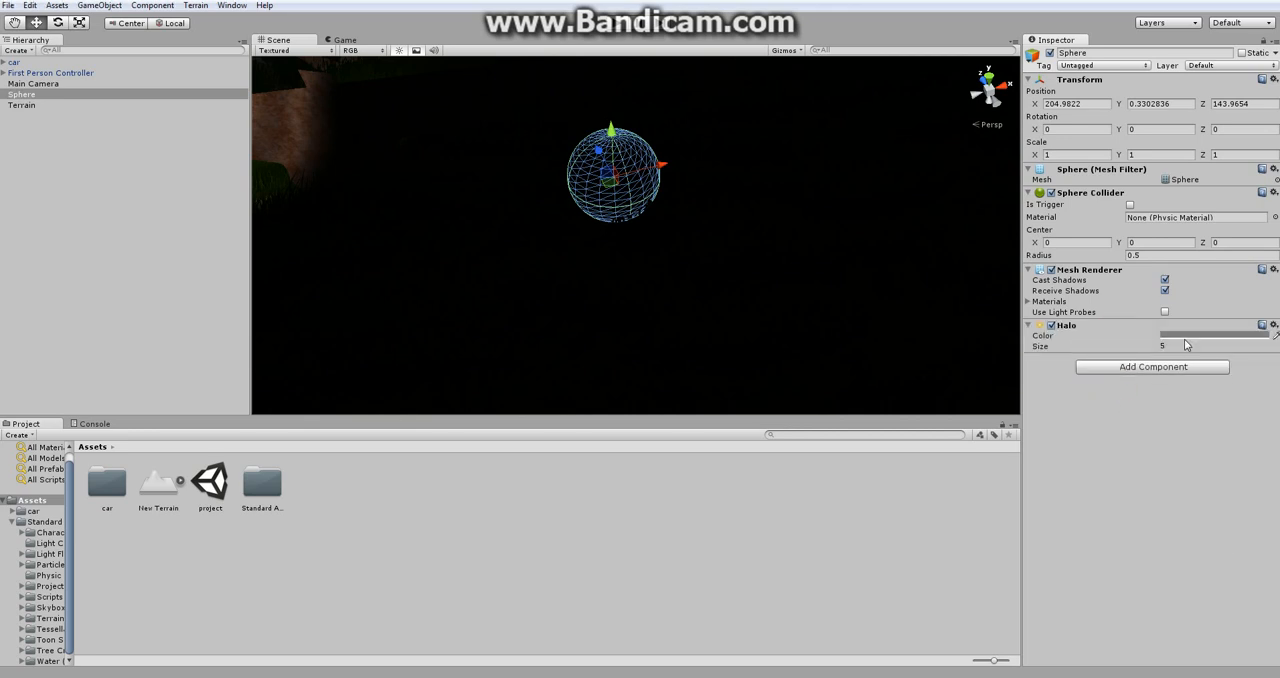
click(1216, 324)
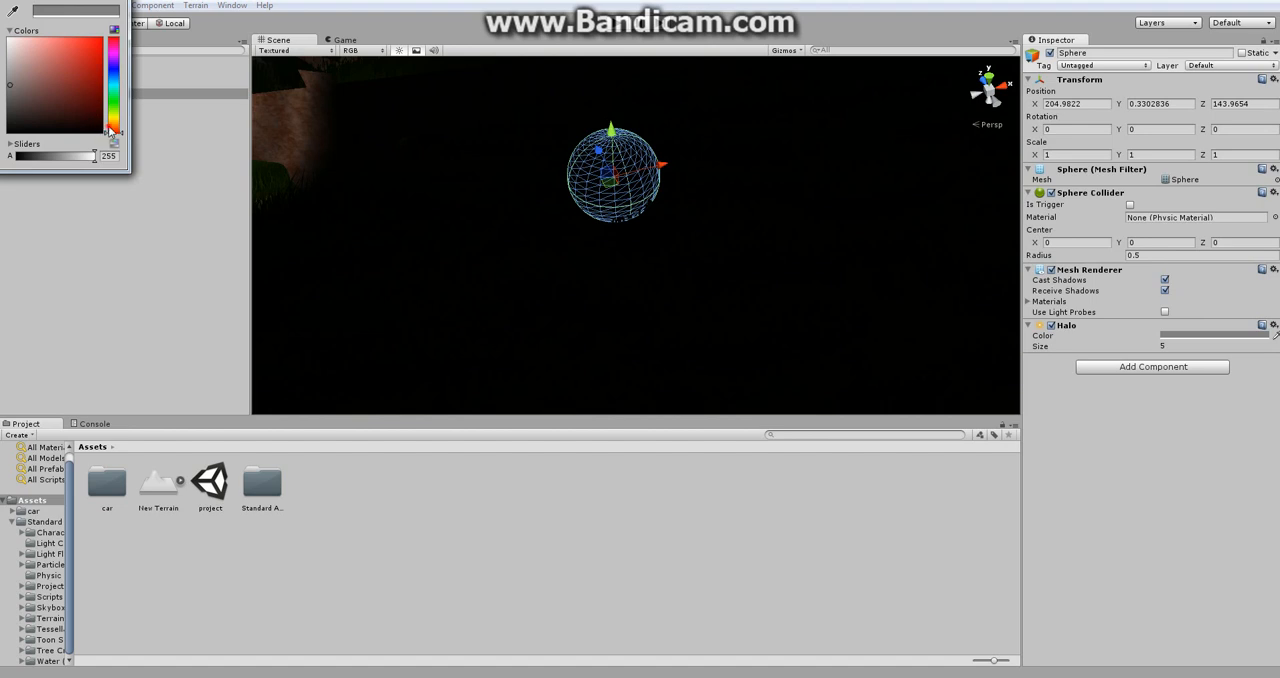
click(90, 48)
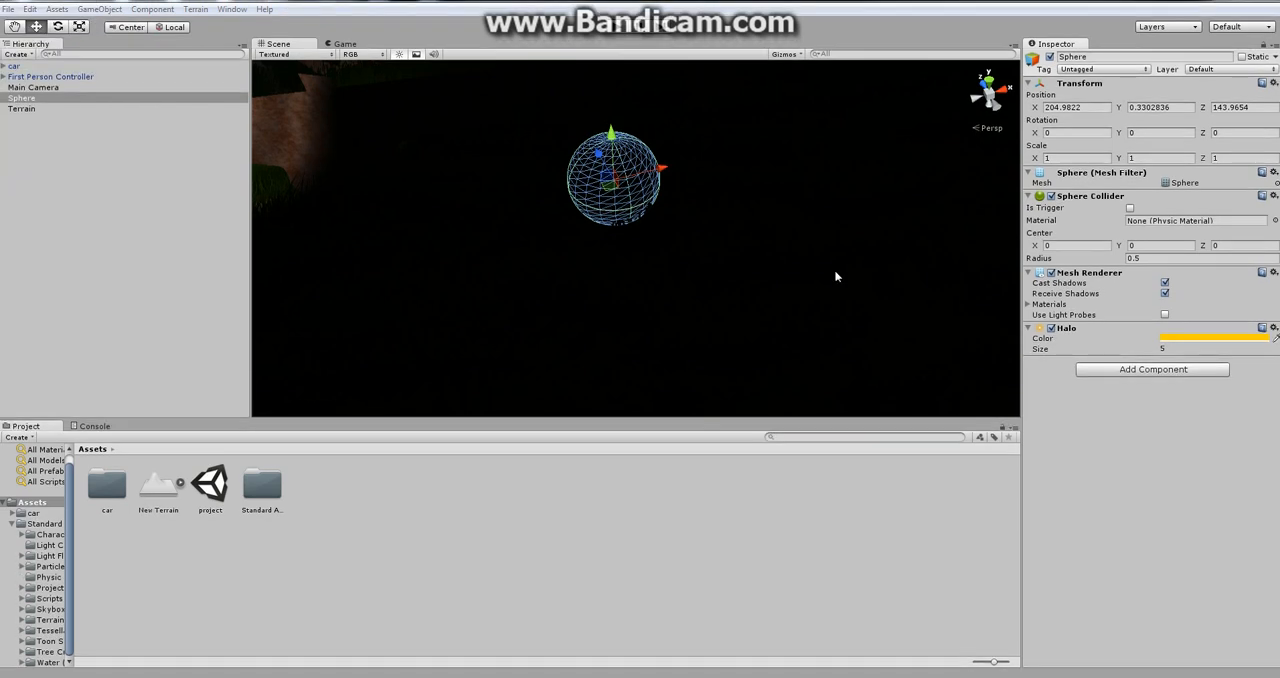
click(1170, 348)
text(1)
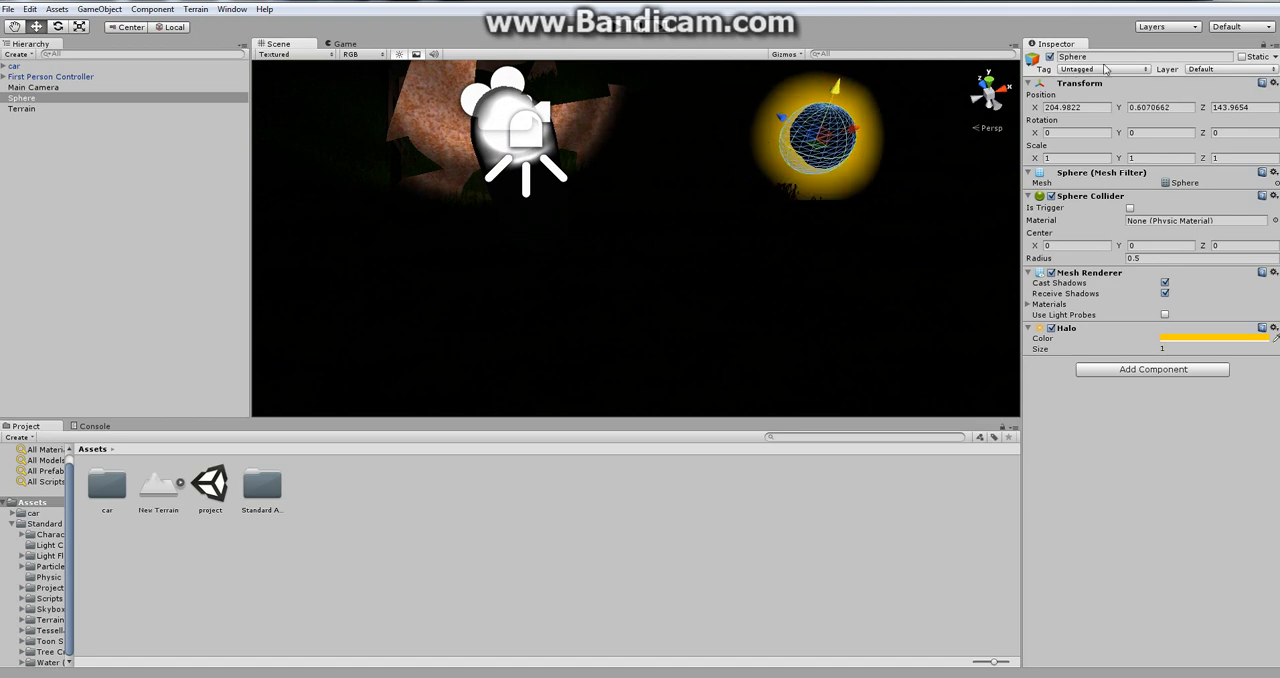
- Add a new tag 'point' to the TagManager, matching the name used in PointSys
click(1104, 68)
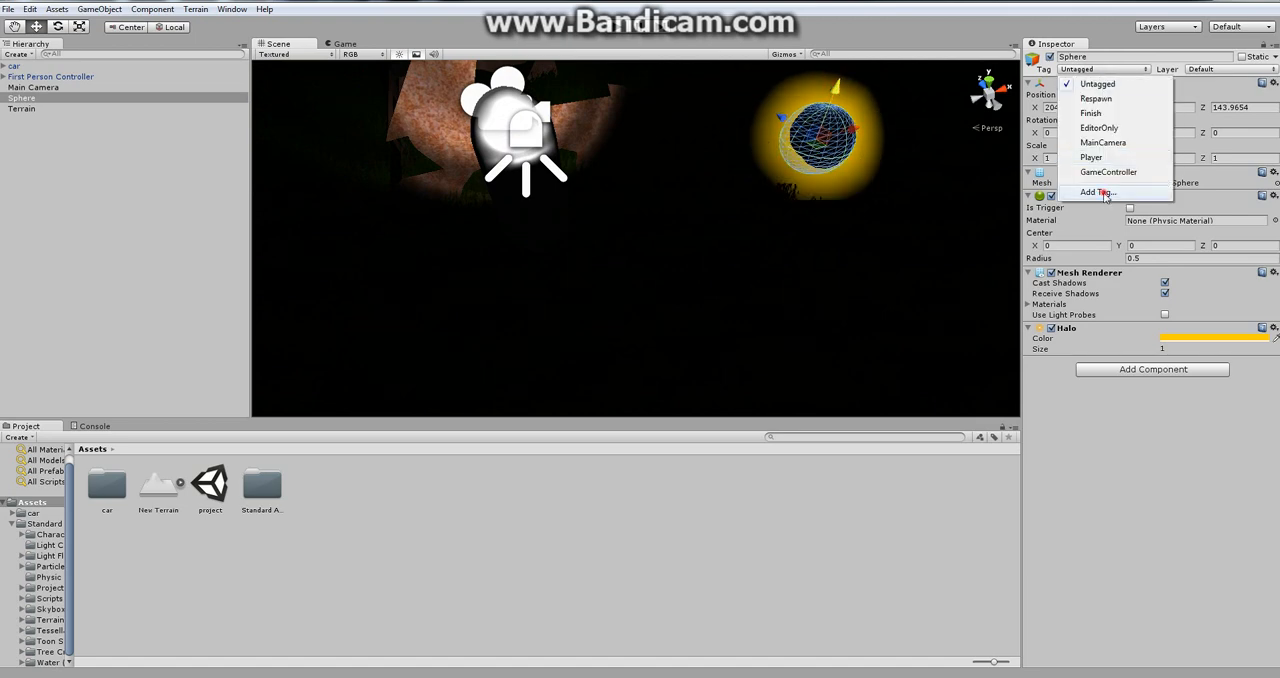
click(1100, 190)
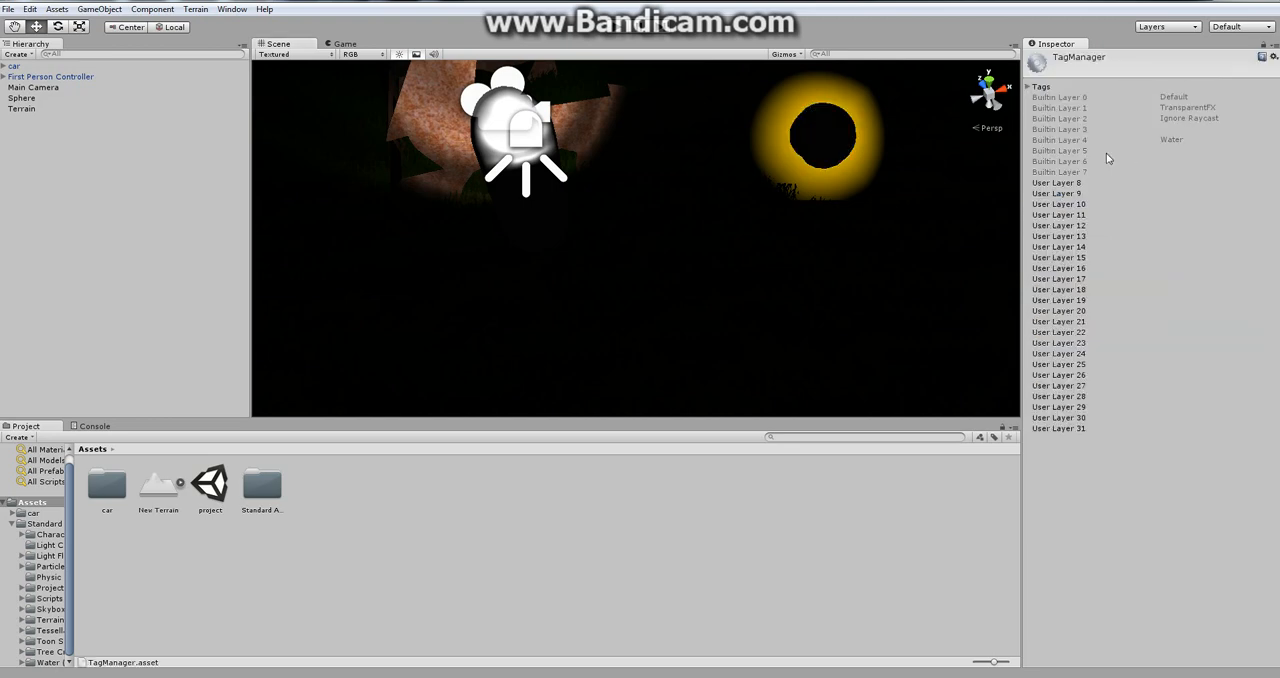
click(1034, 88)
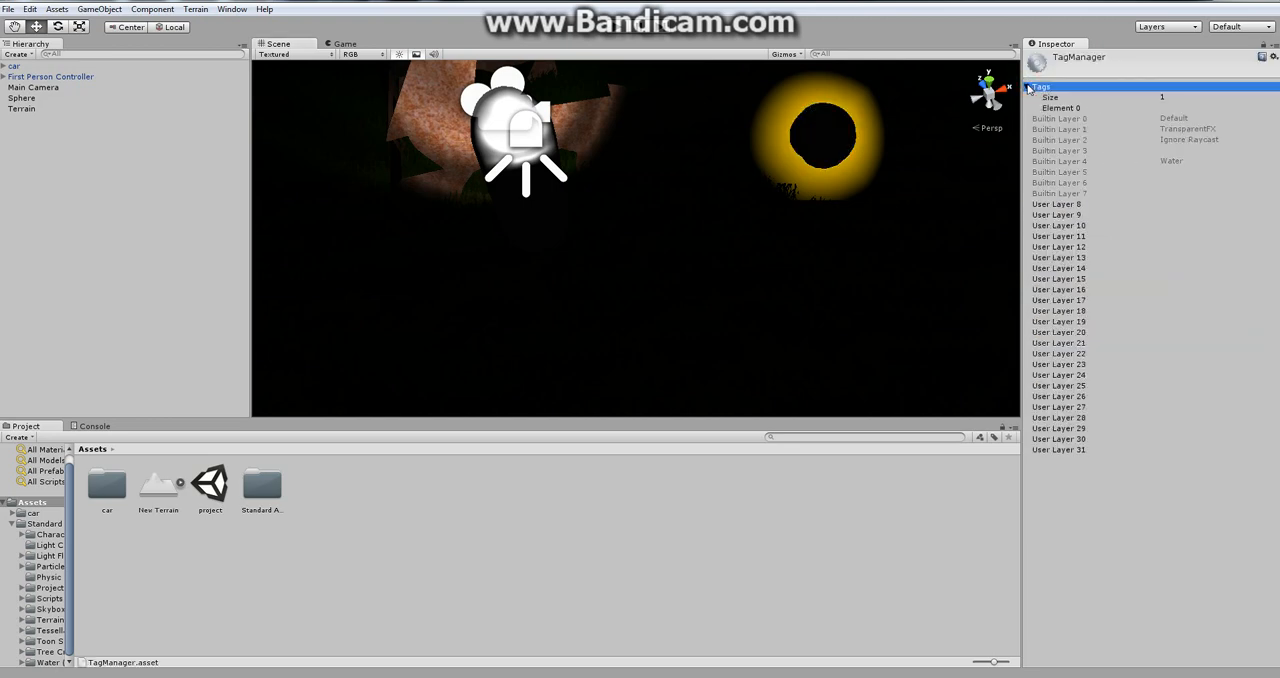
click(1024, 84)
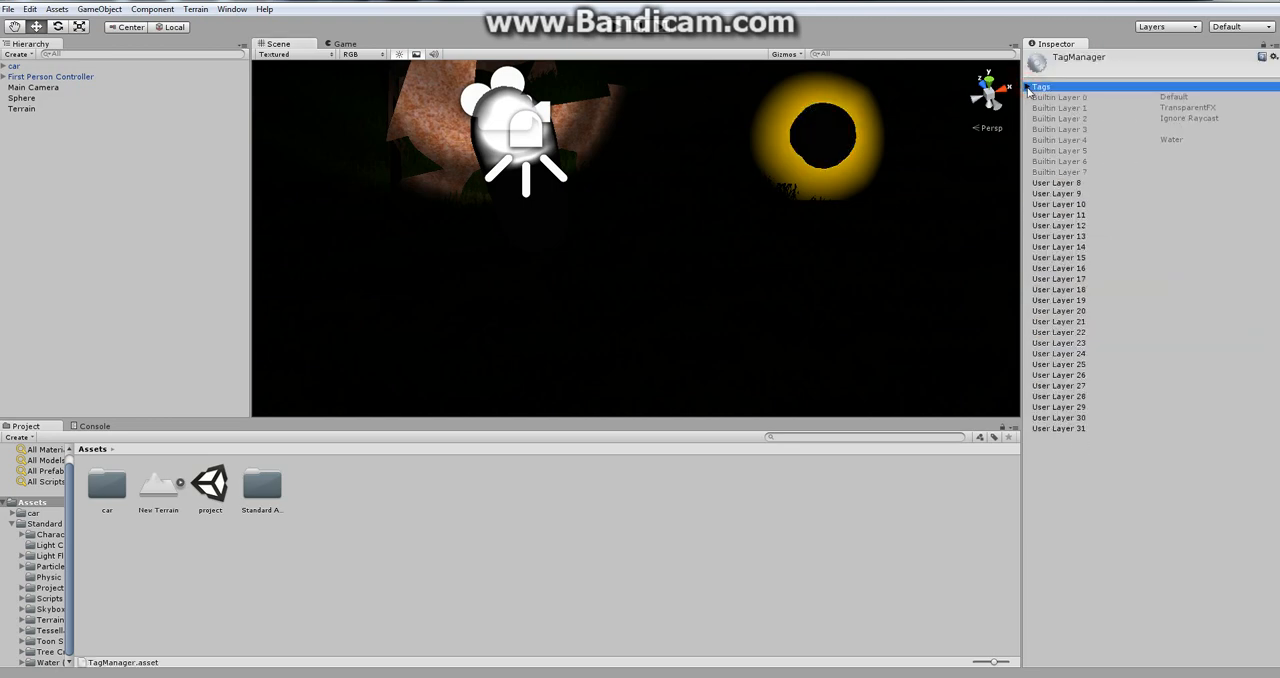
click(1028, 80)
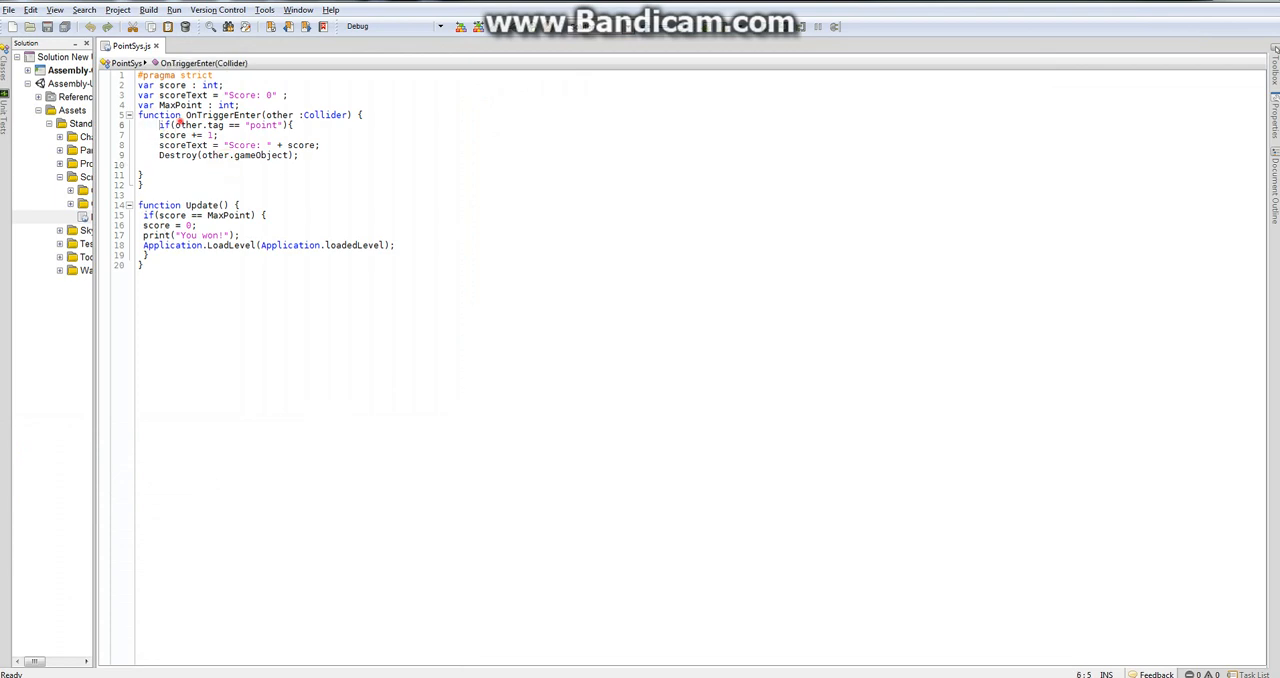
double_click(262, 124)
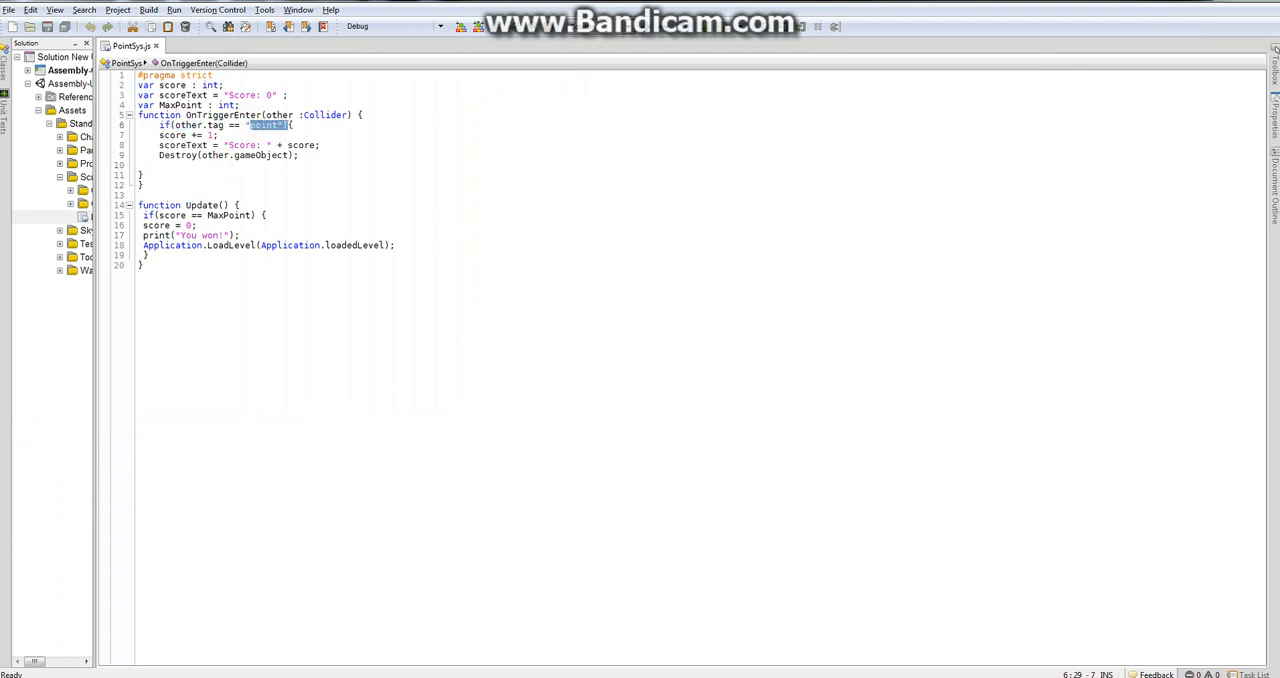
click(290, 124)
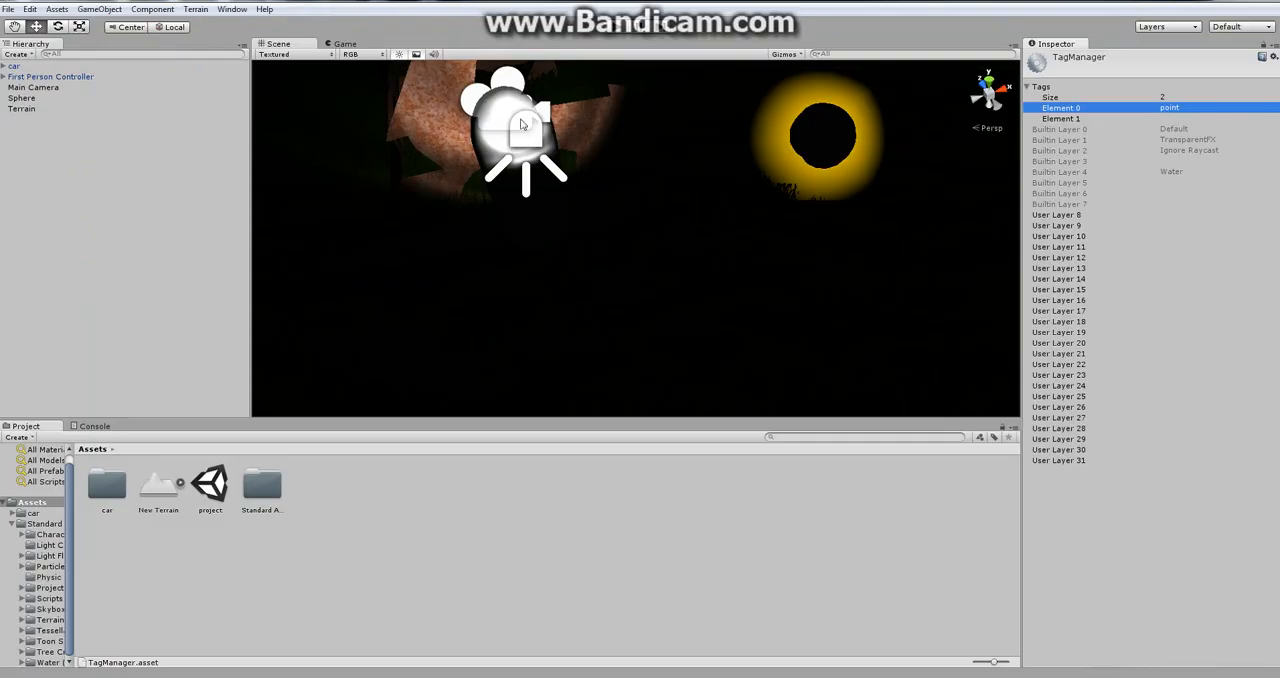
- Tag the sphere 'point' and enable Is Trigger on its Sphere Collider
click(20, 100)
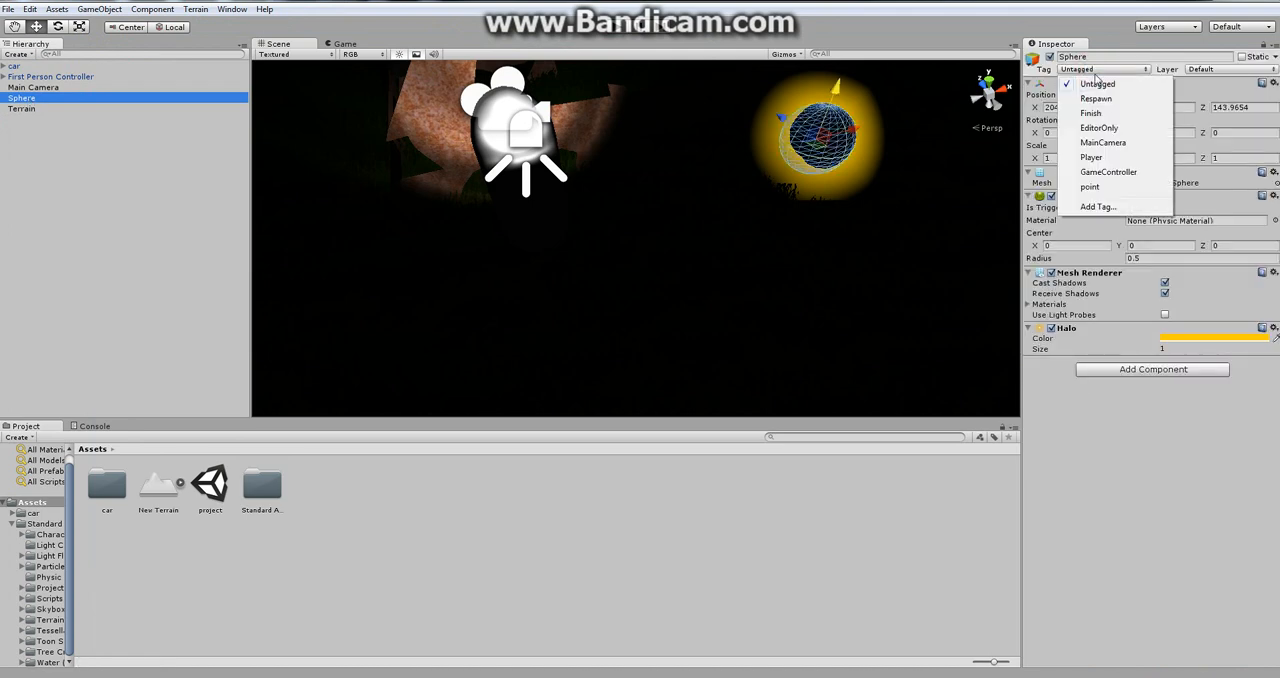
click(1088, 188)
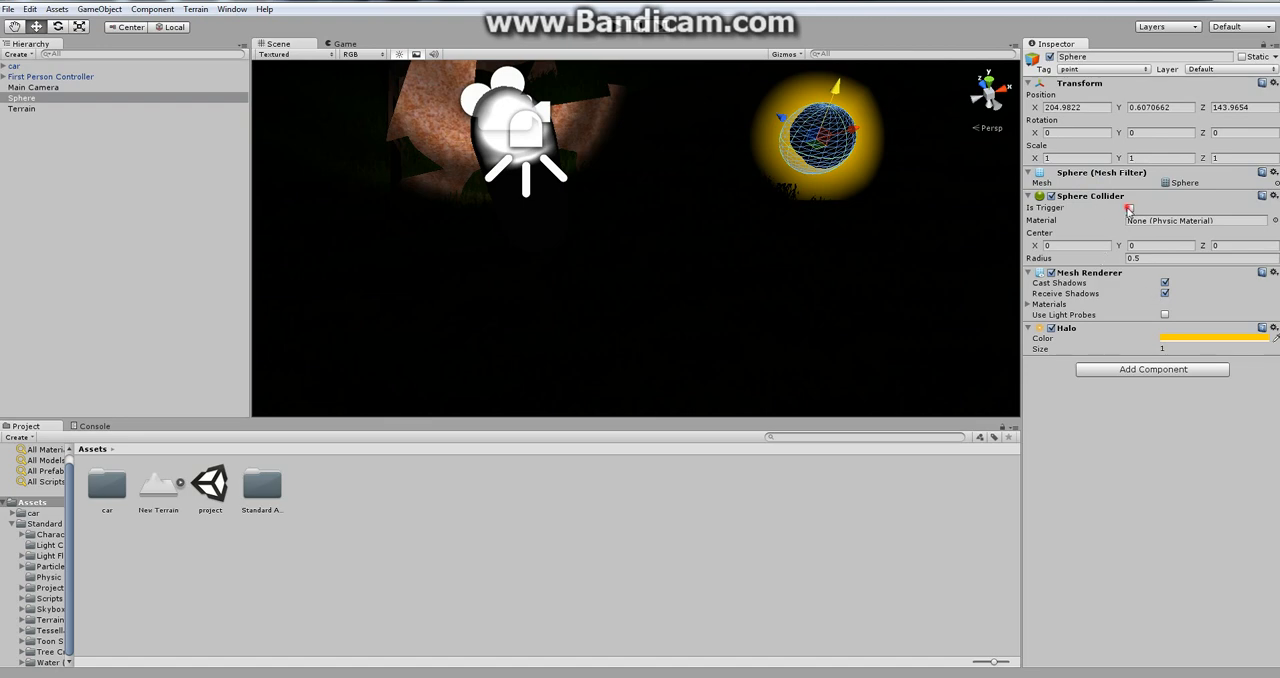
click(1130, 208)
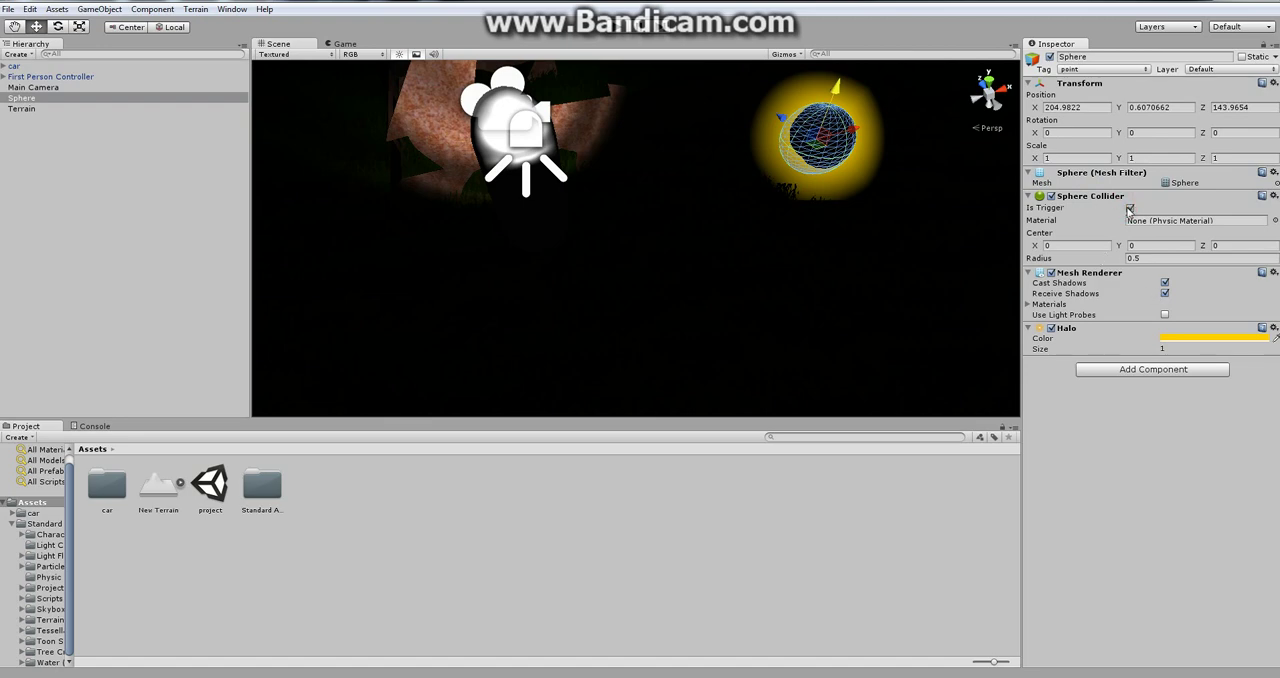
click(1128, 206)
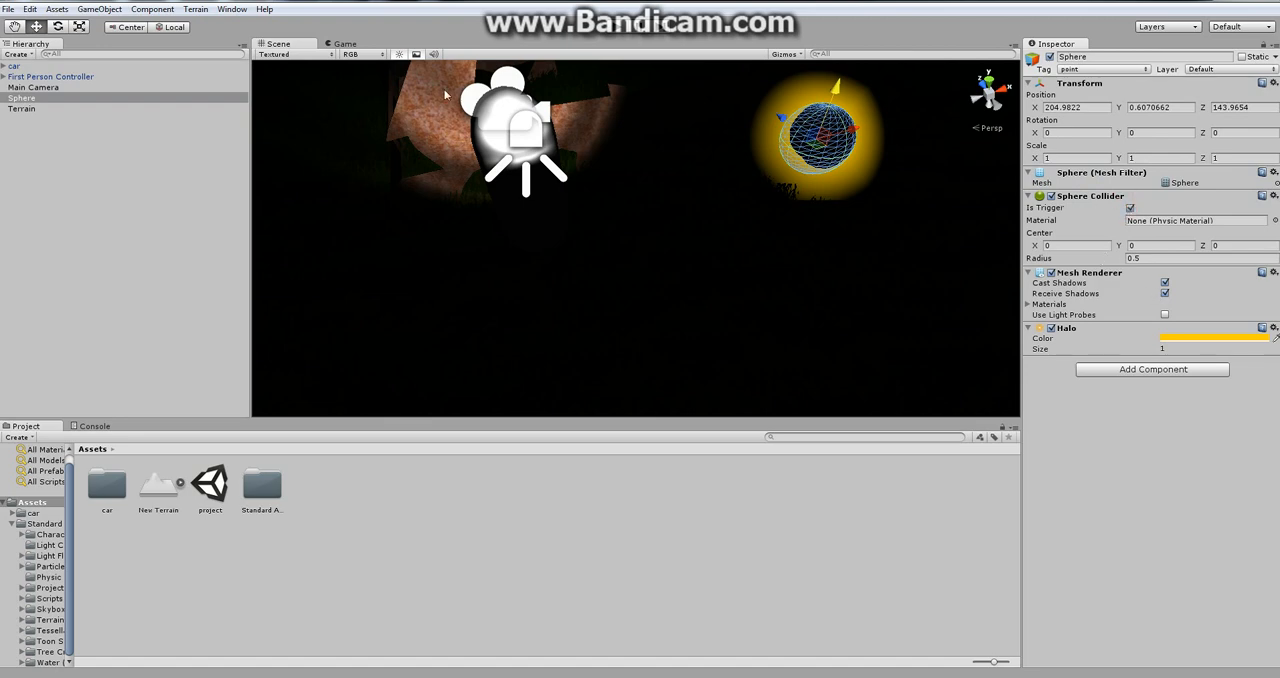
click(50, 76)
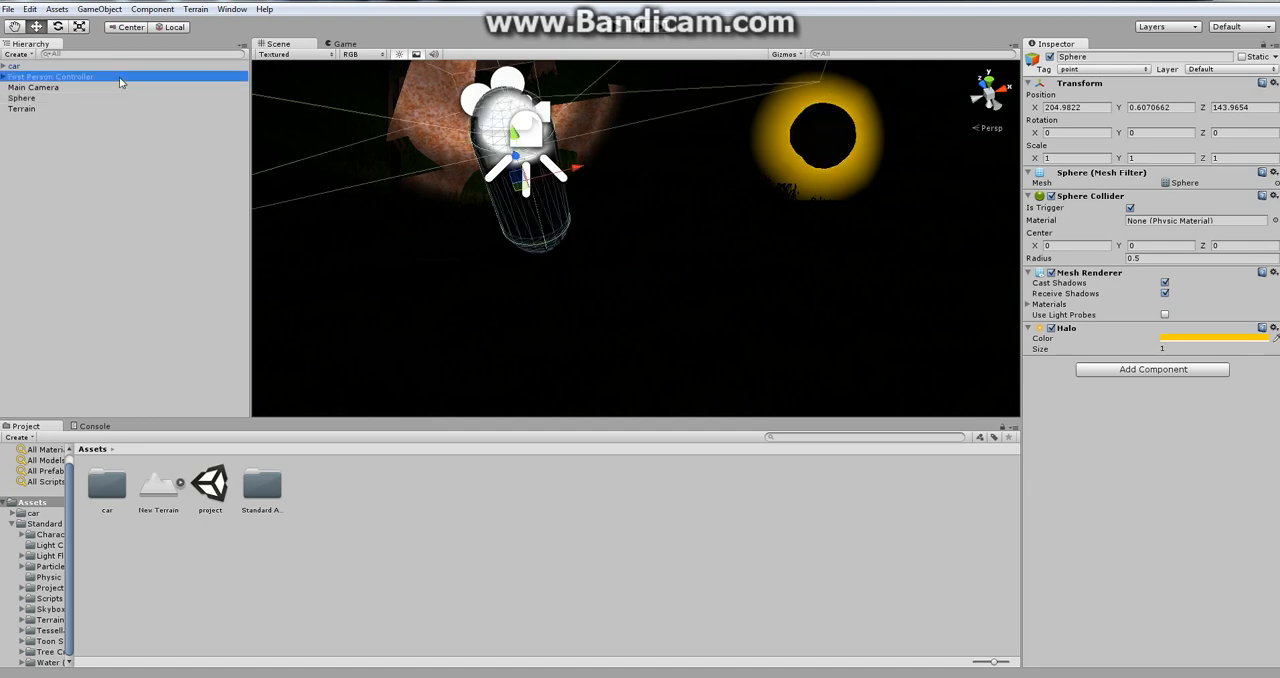
- Attach PointSys to the First Person Controller with Max Point 1 and run the game
click(56, 76)
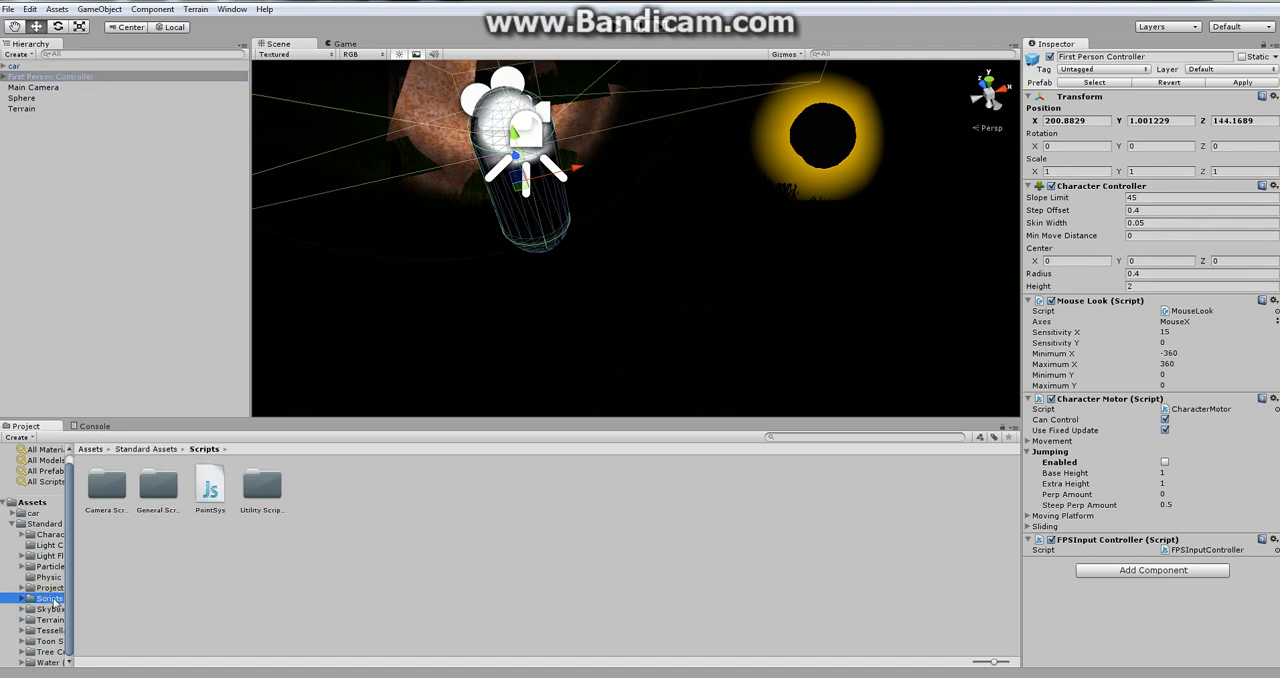
click(210, 484)
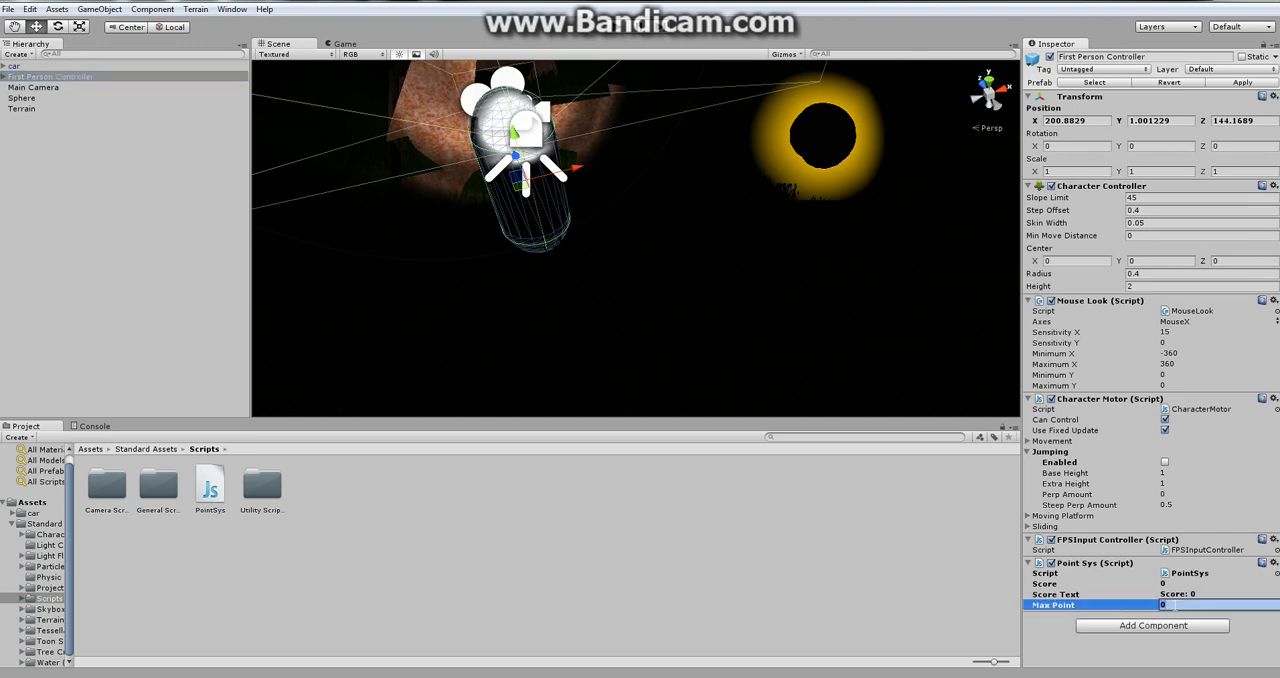
text(11)
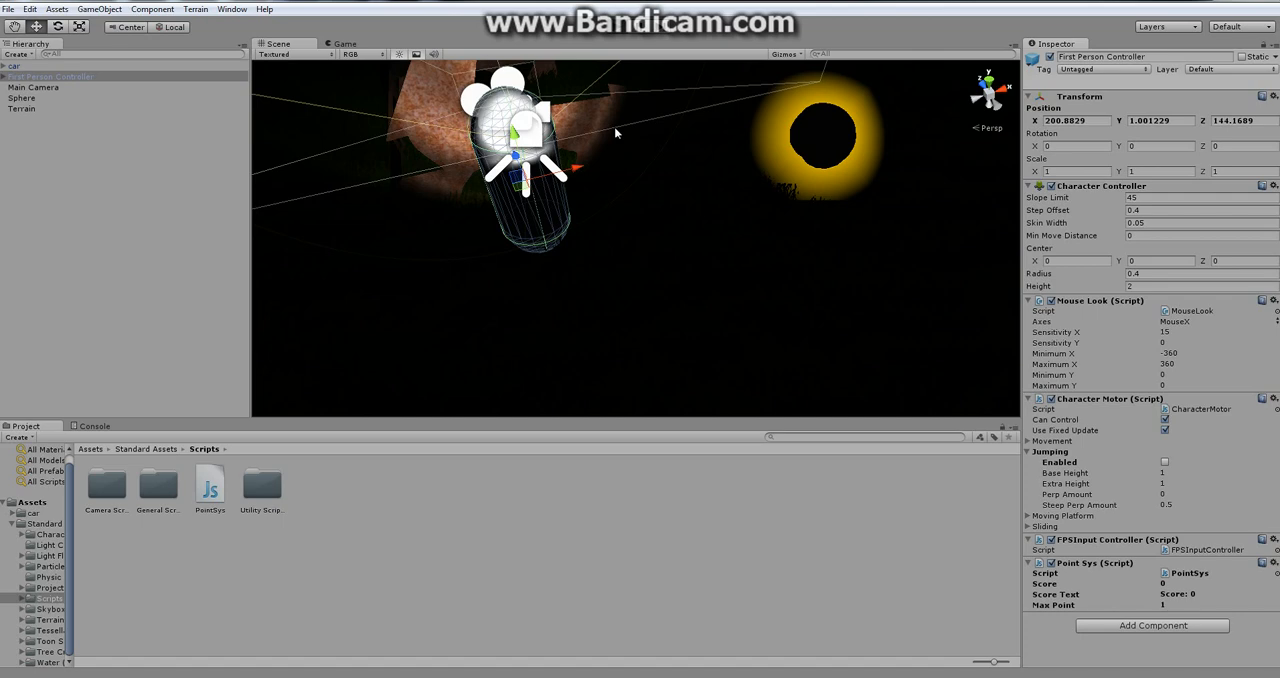
click(348, 44)
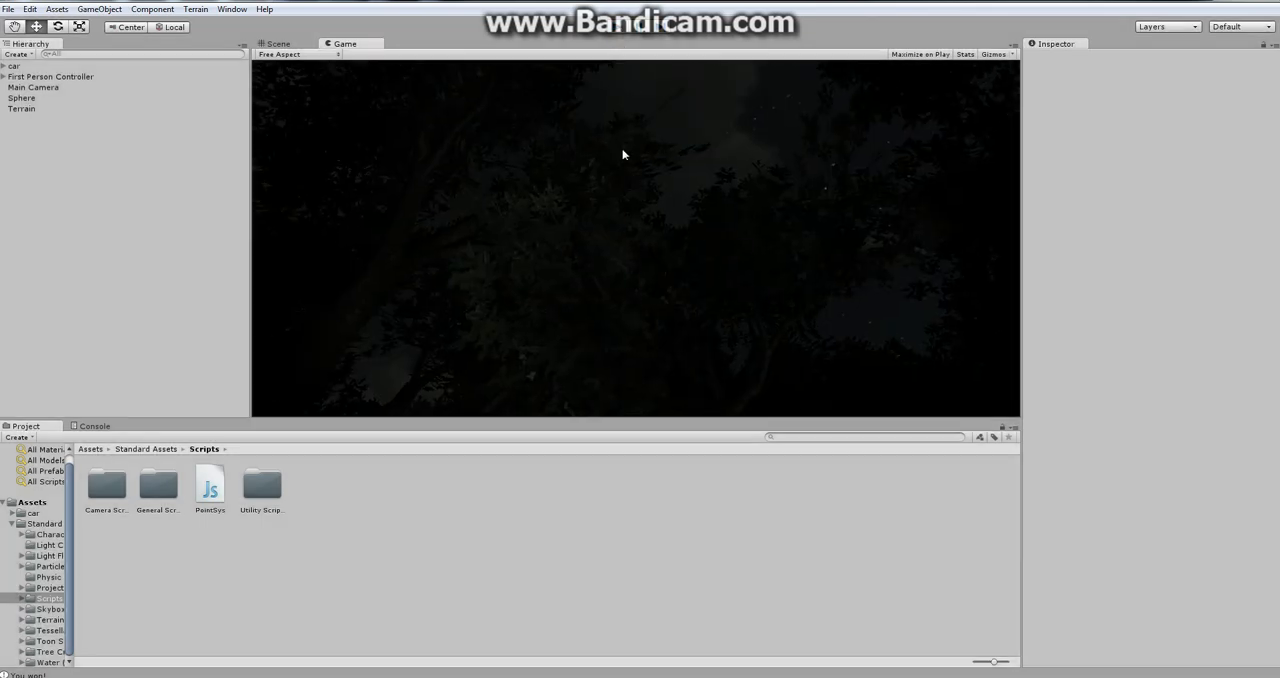
- Stop play mode and duplicate the glowing sphere to make a second pickup
click(280, 44)
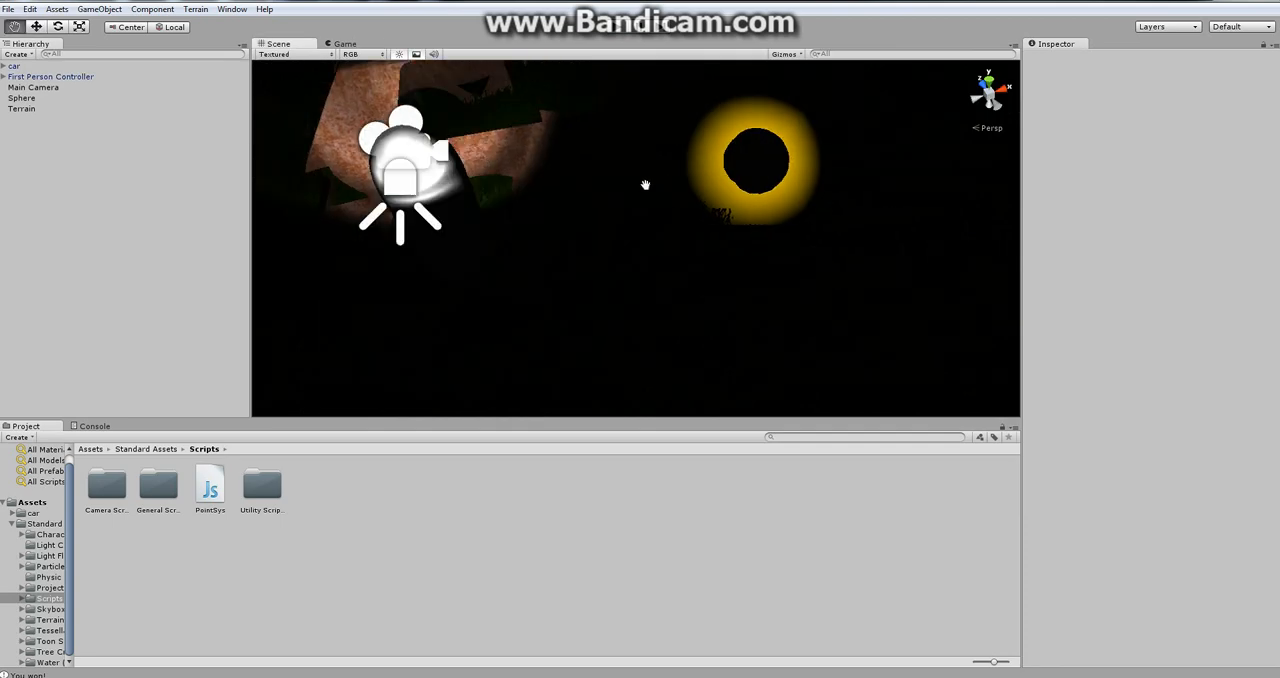
click(24, 100)
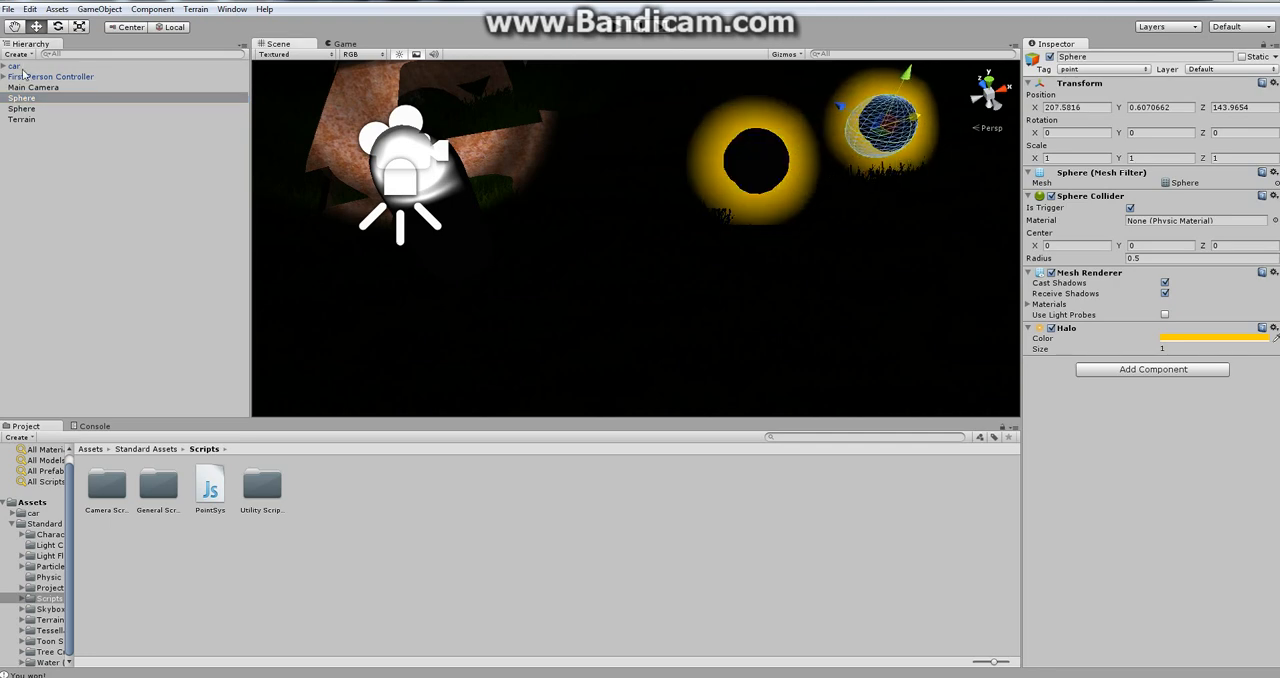
- Raise Max Point to 2 on the First Person Controller, then test-run and stop the game
click(44, 76)
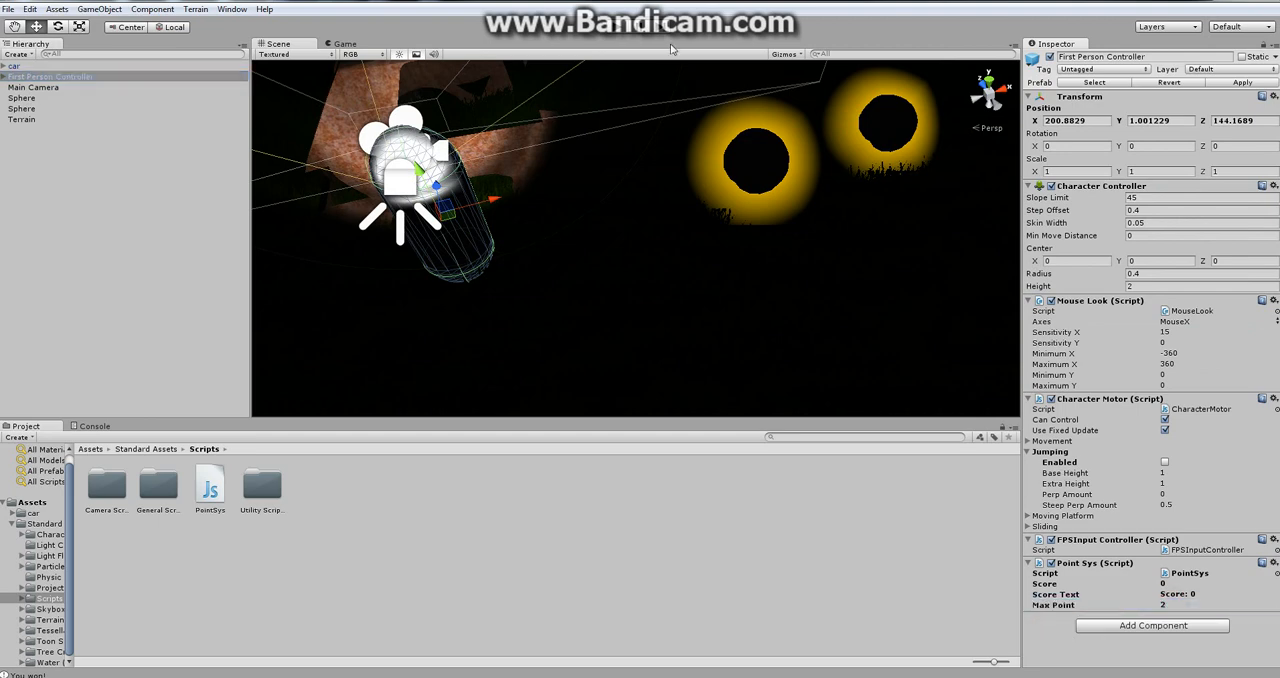
mouse_move(624, 194)
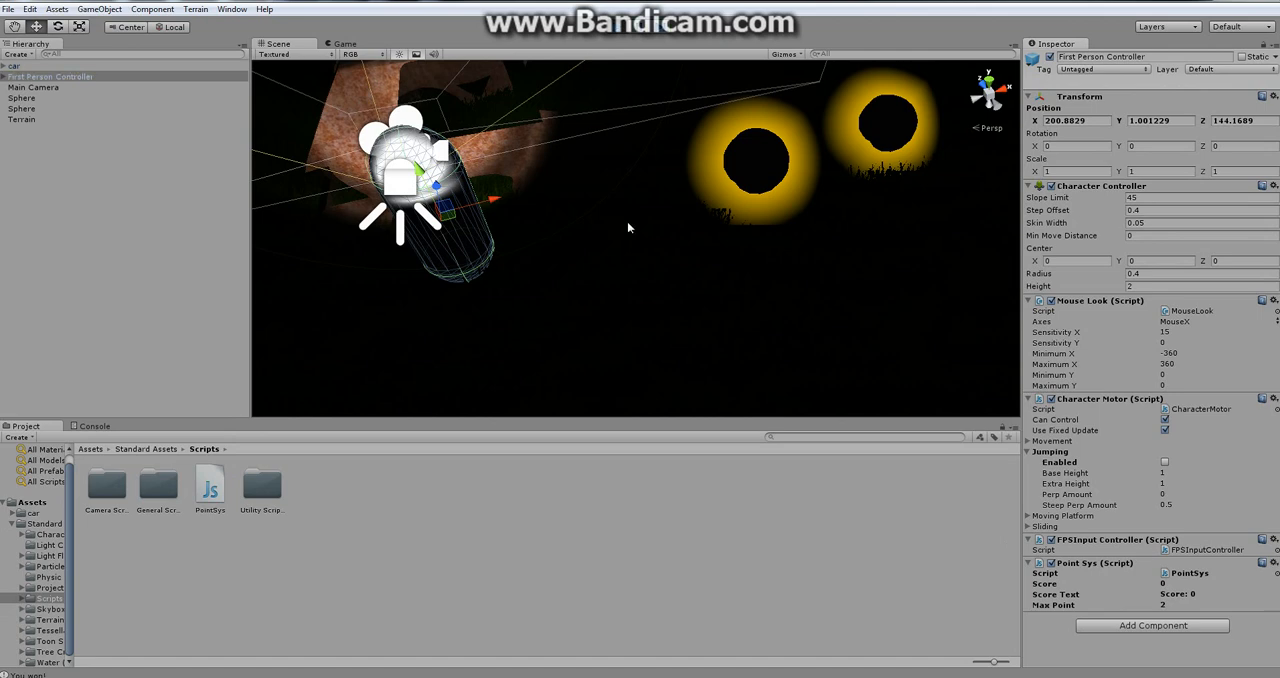
click(344, 44)
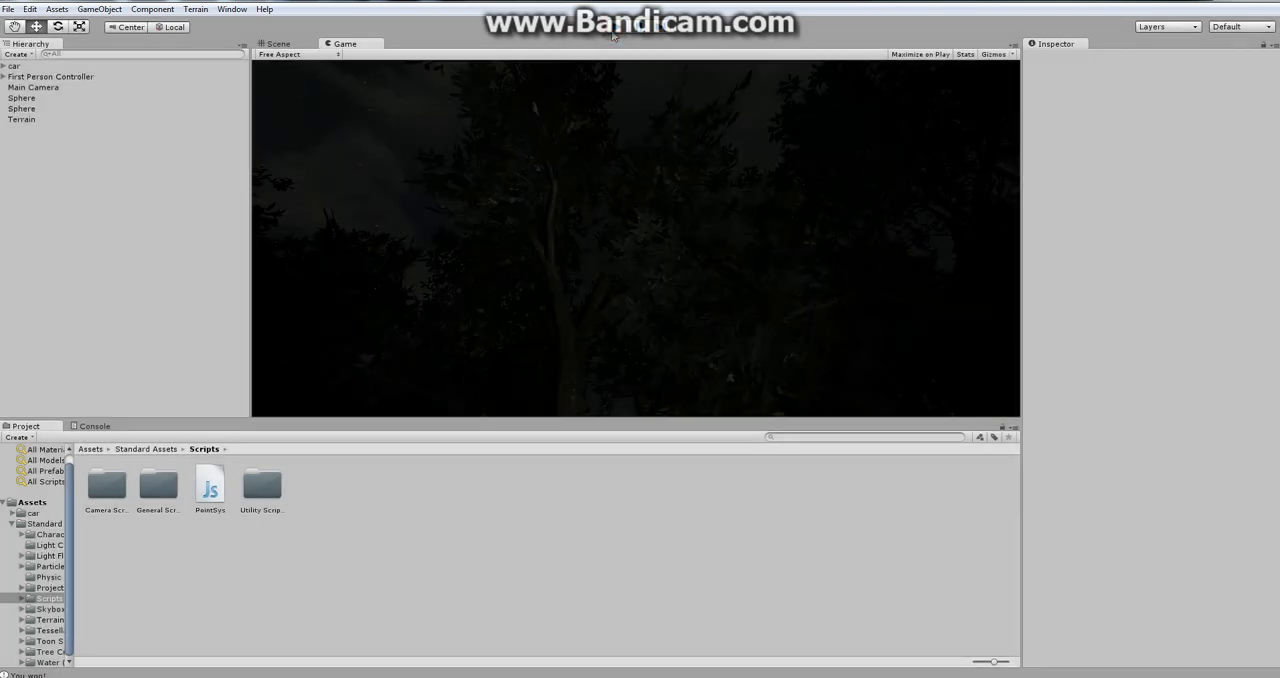
click(278, 44)
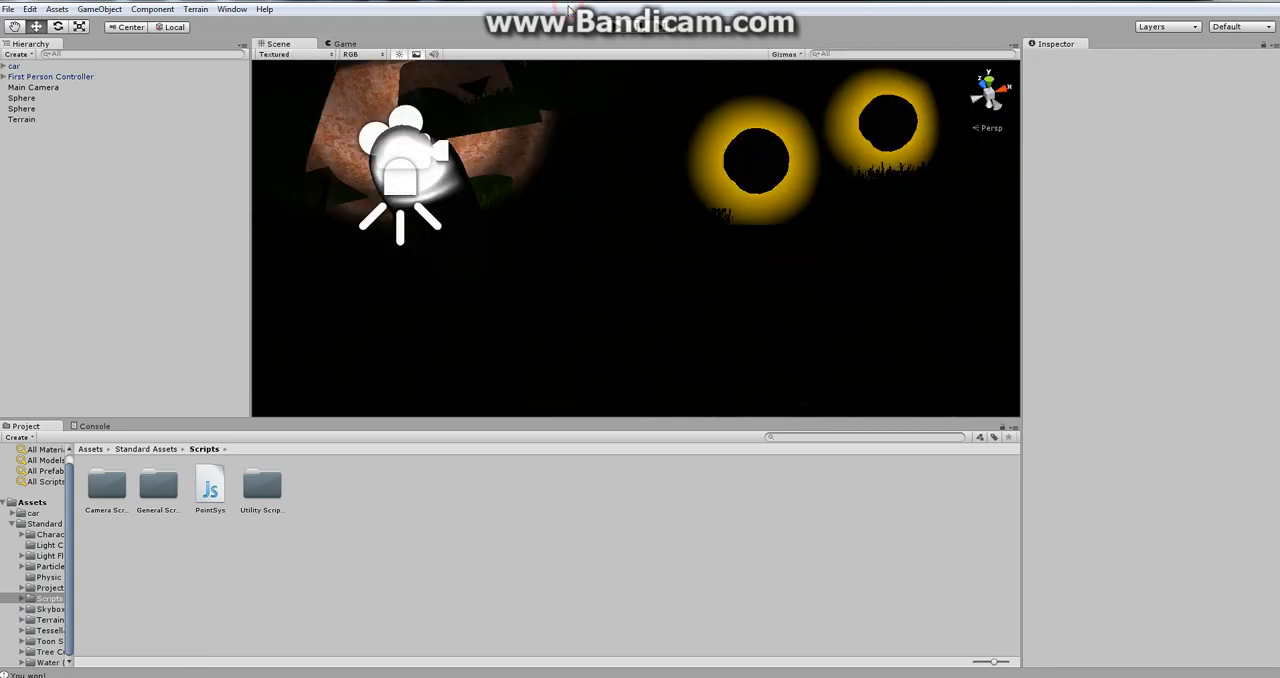